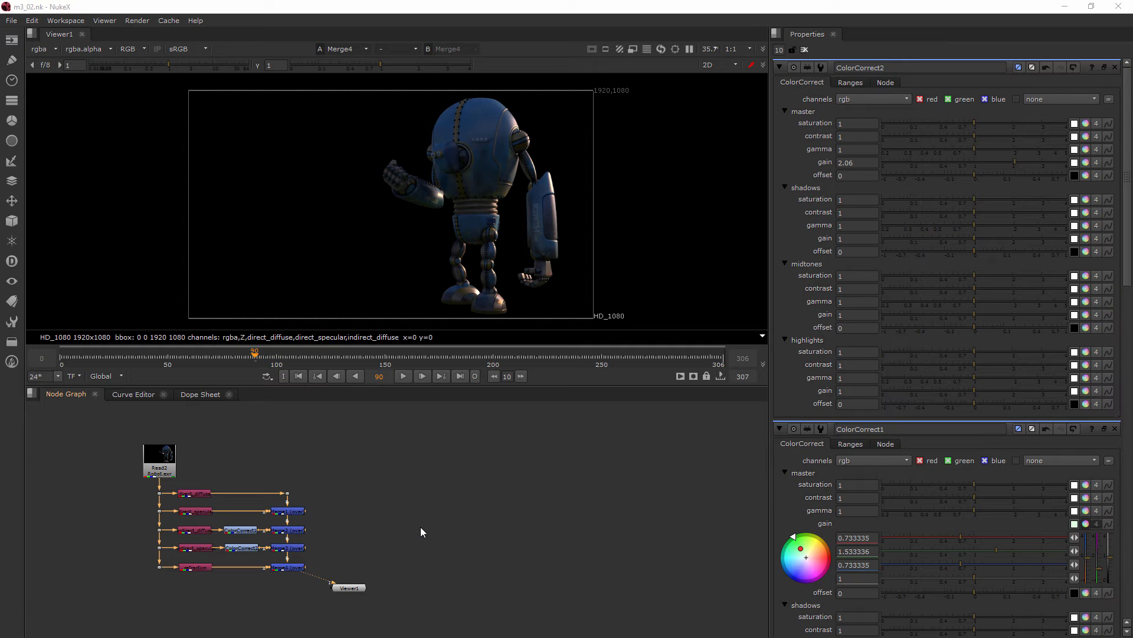
pyautogui.moveTo(358, 545)
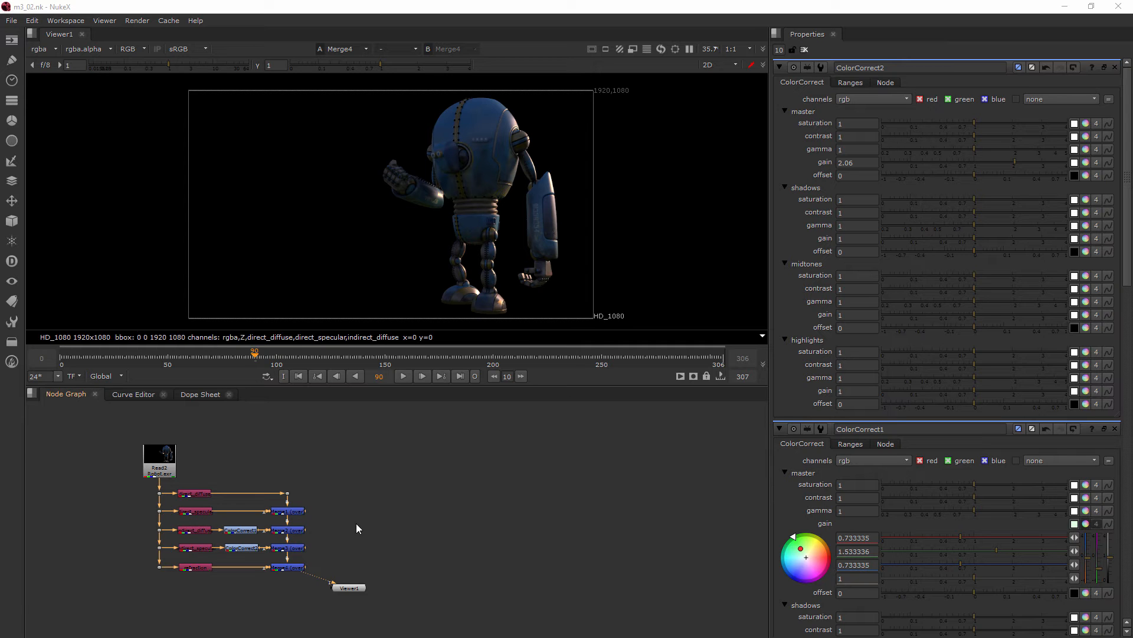
pyautogui.moveTo(382, 465)
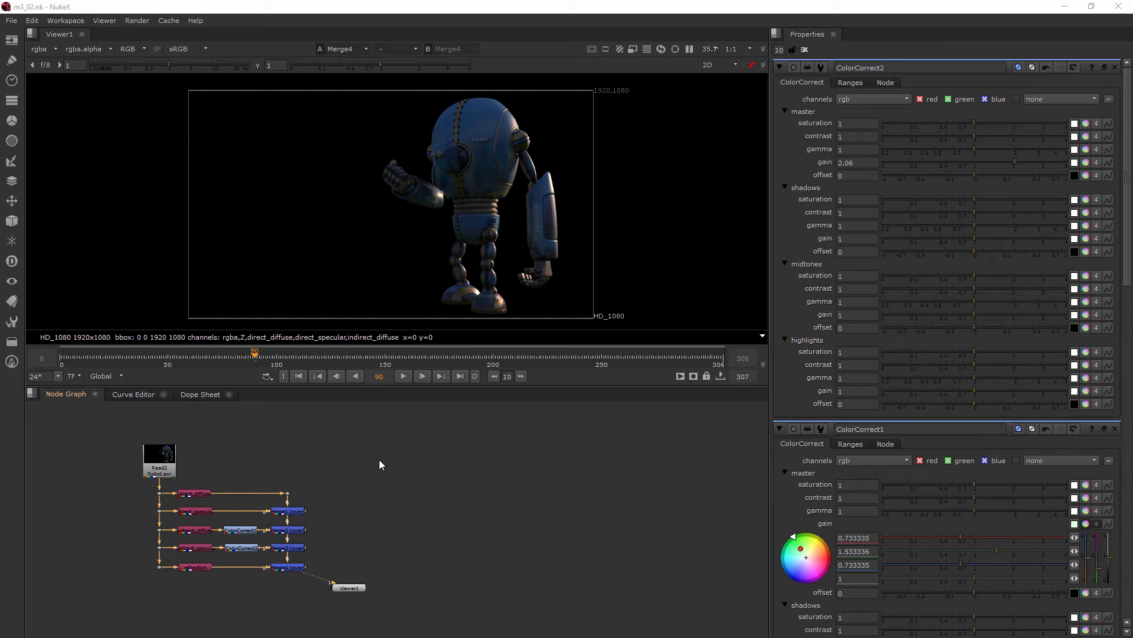
pyautogui.moveTo(398, 468)
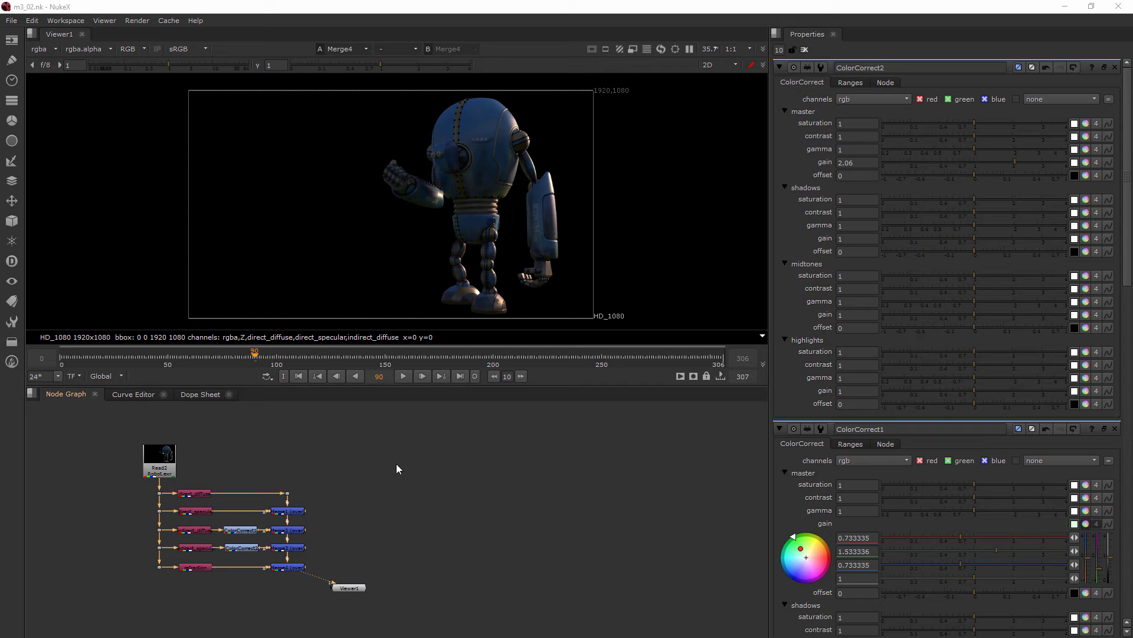
pyautogui.moveTo(461, 484)
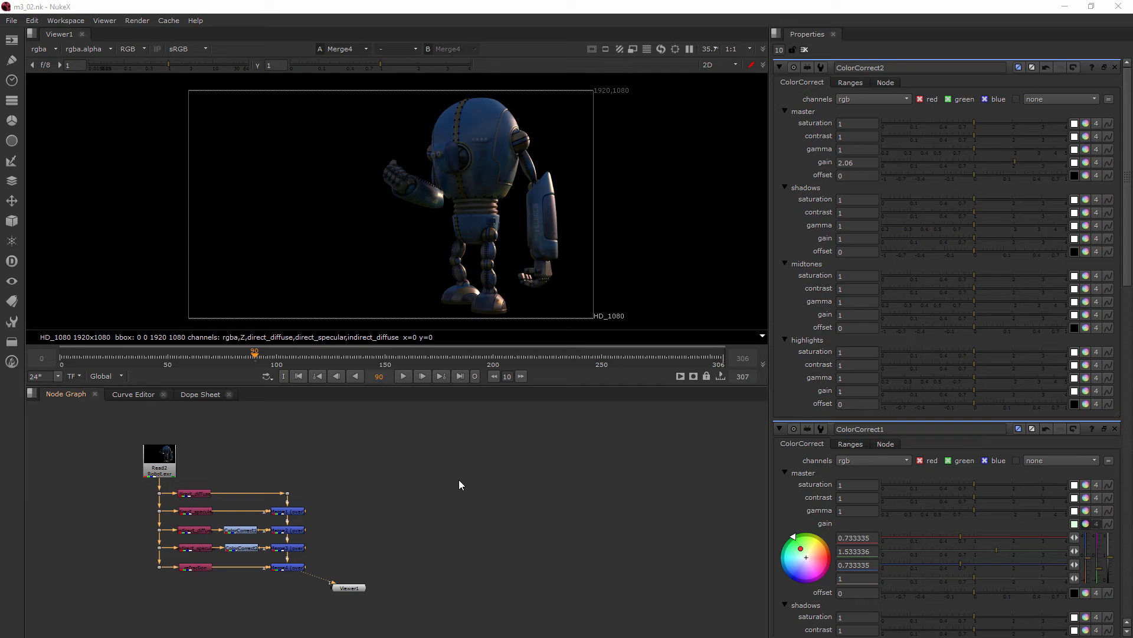
pyautogui.moveTo(451, 477)
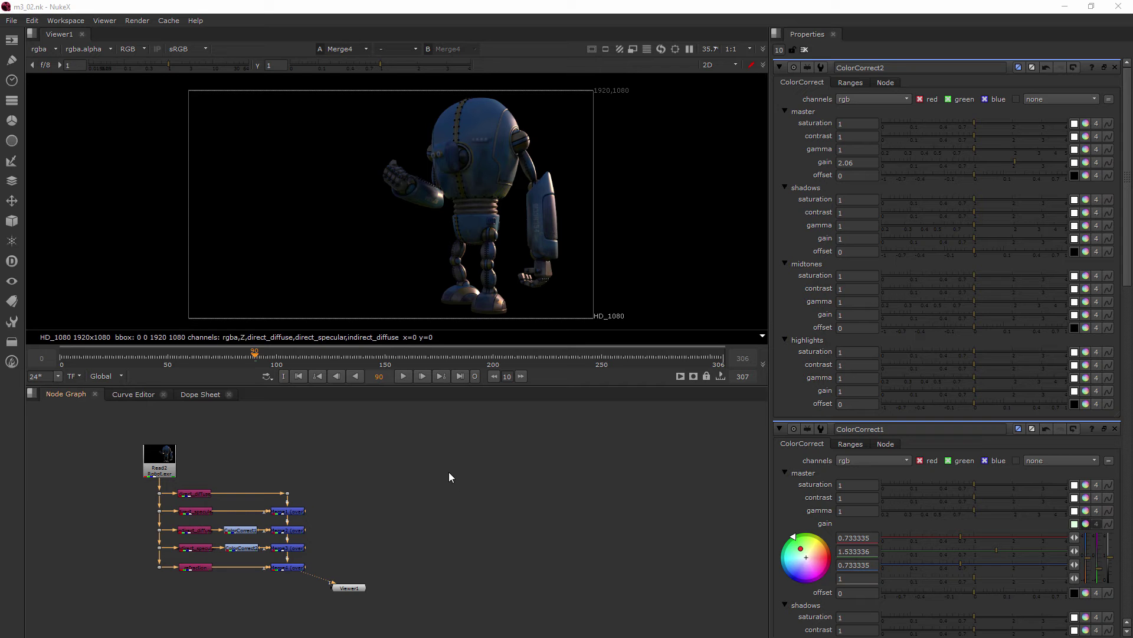
pyautogui.moveTo(453, 470)
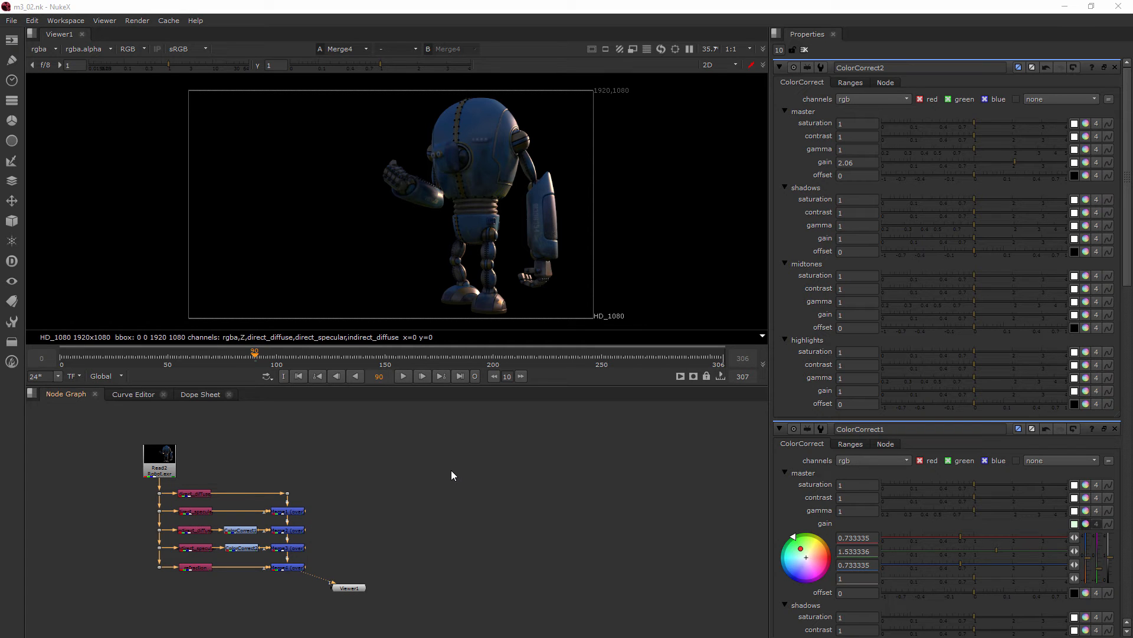
pyautogui.moveTo(478, 524)
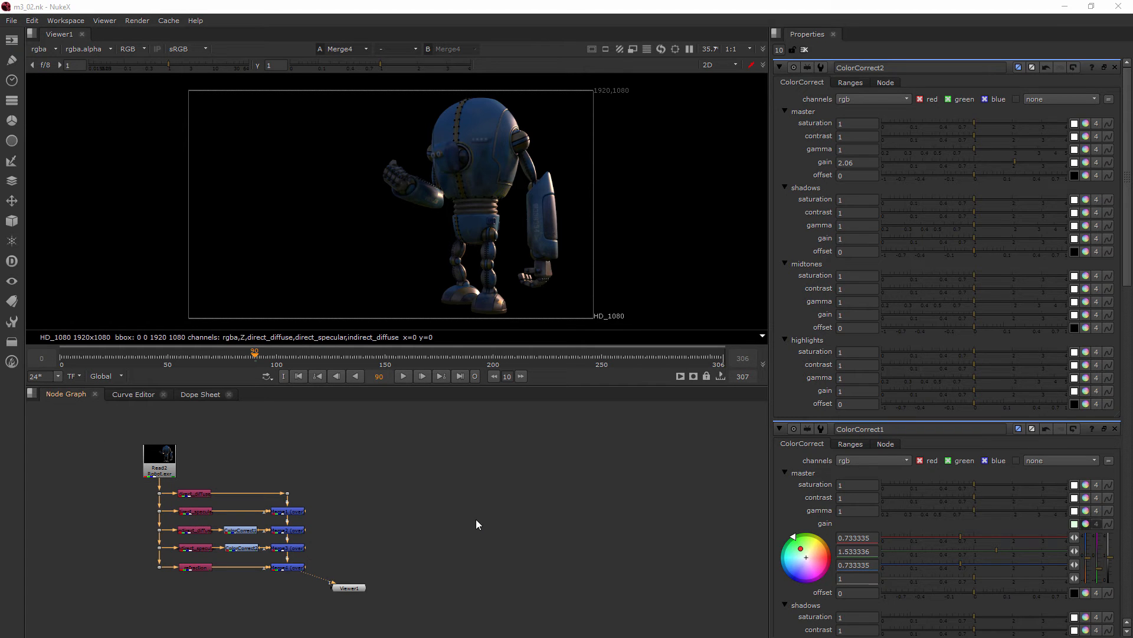
pyautogui.moveTo(405, 562)
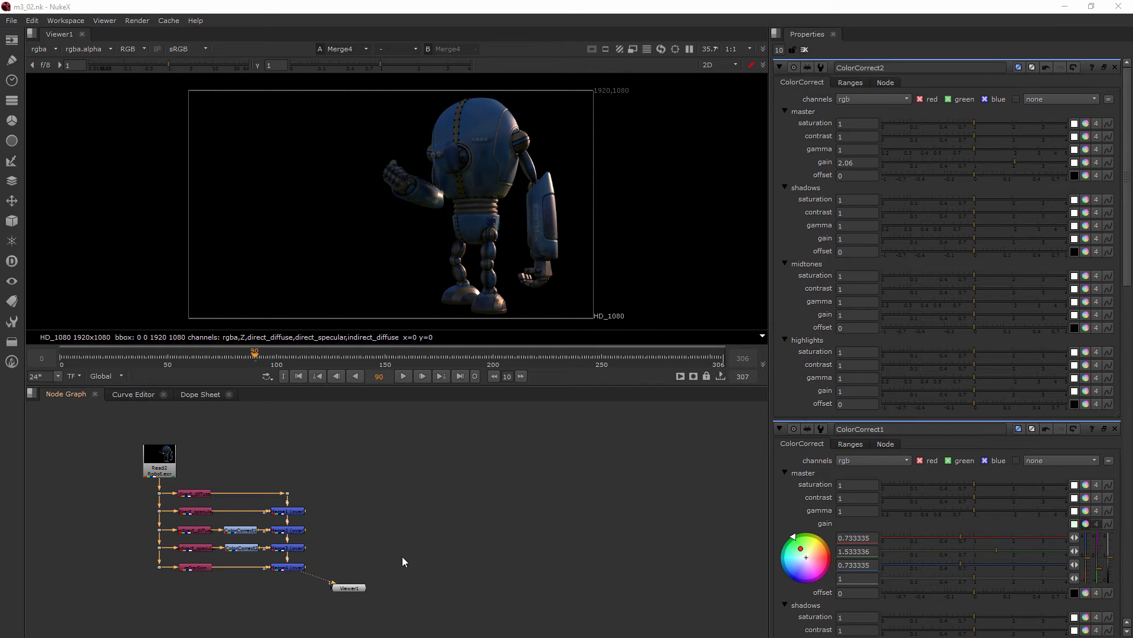
pyautogui.moveTo(424, 540)
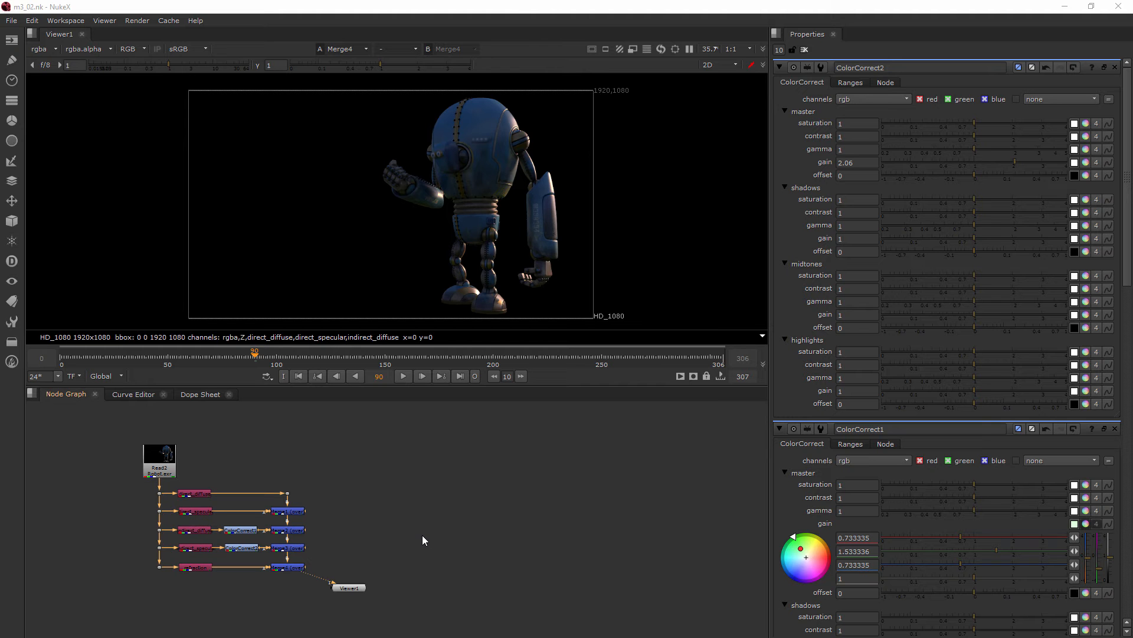
pyautogui.moveTo(414, 473)
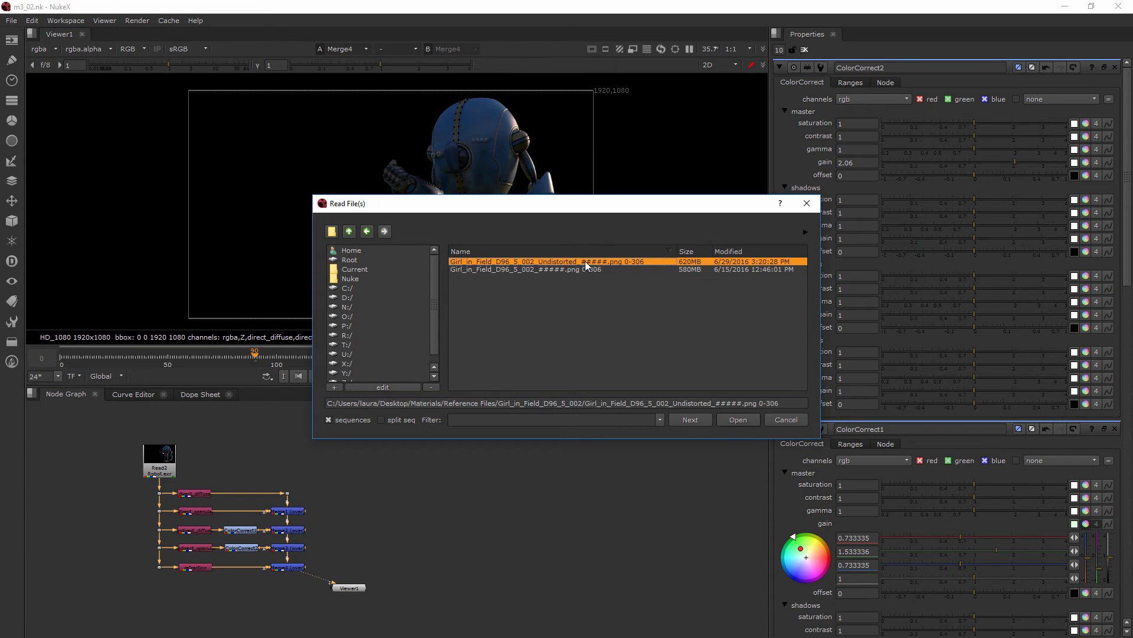
pyautogui.moveTo(675, 263)
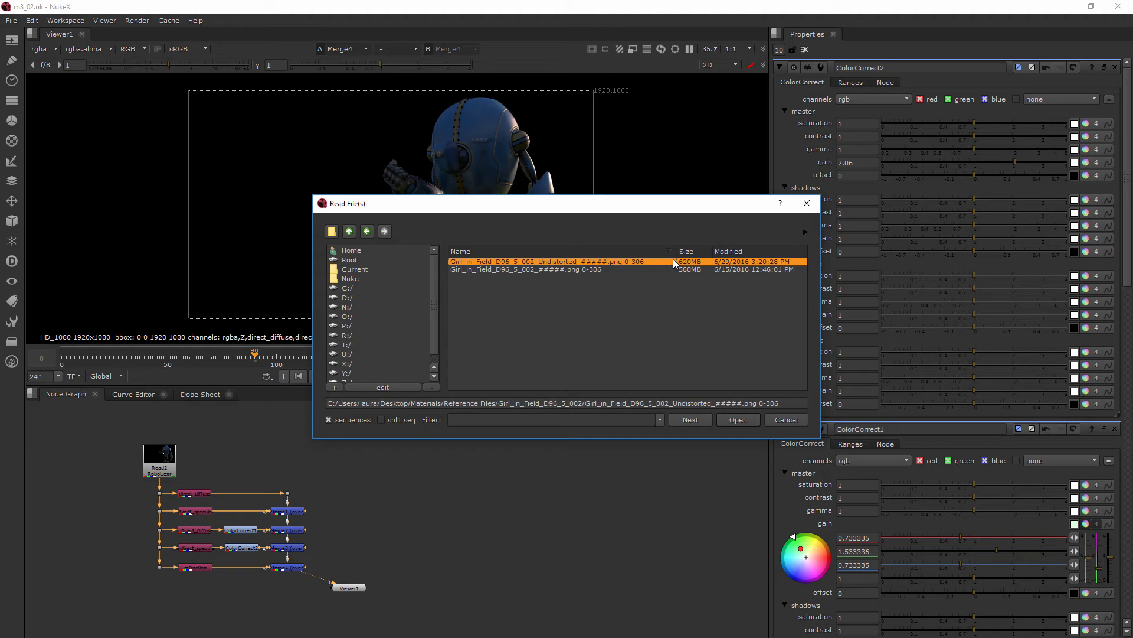
pyautogui.moveTo(579, 267)
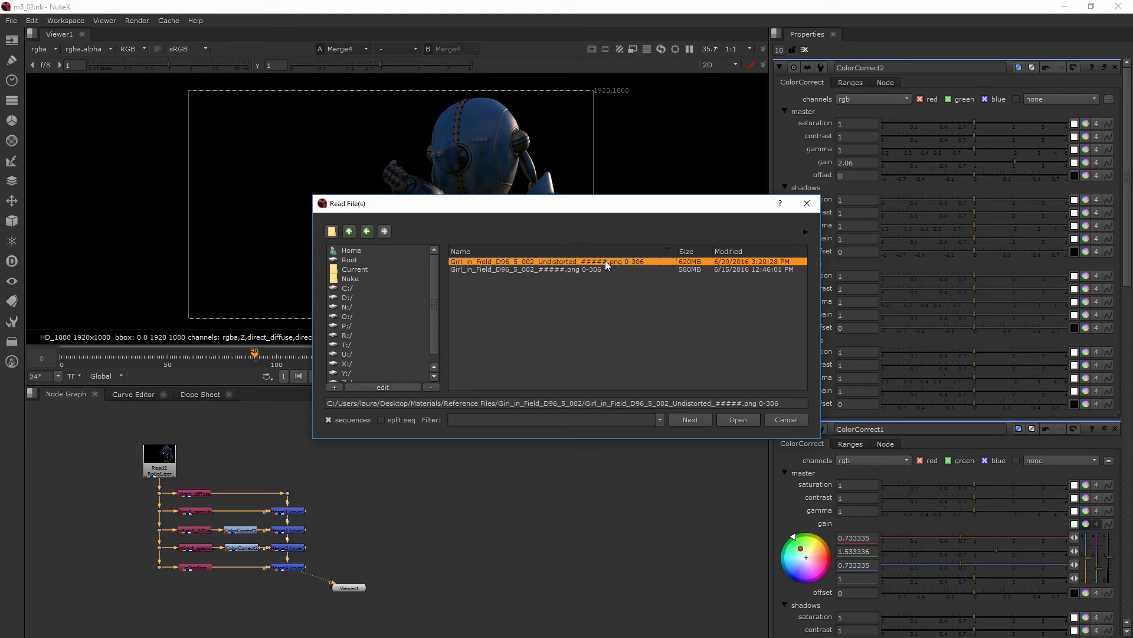
# Compare with the original sequence, then select Girl_in_Field_D96_5_002_Undistorted_#####.png 0-306.
pyautogui.click(526, 269)
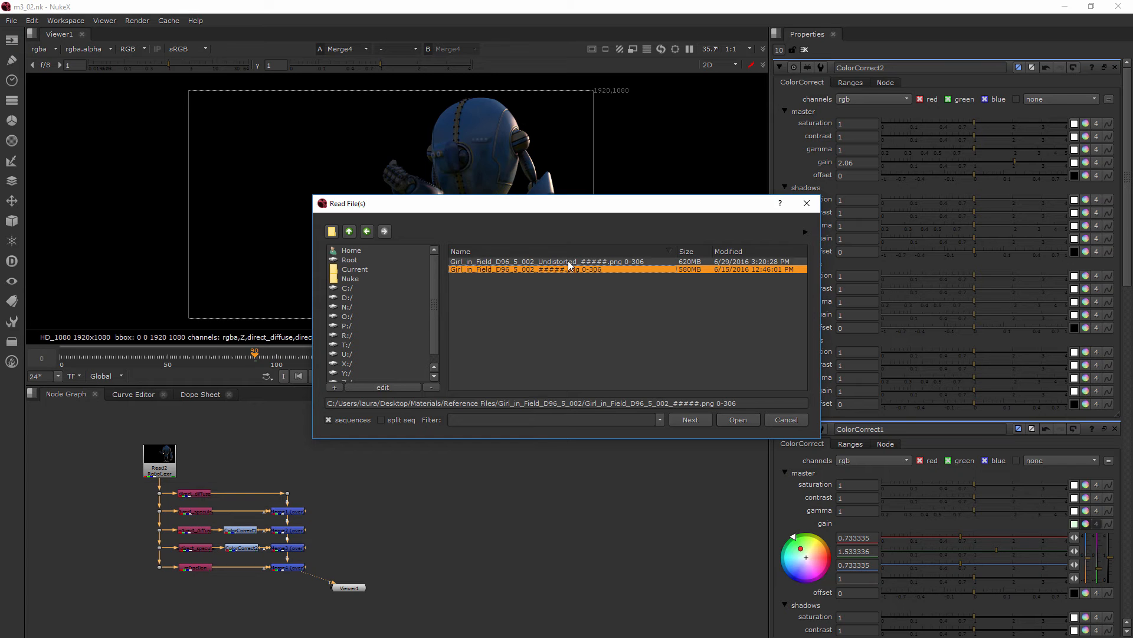
pyautogui.click(561, 262)
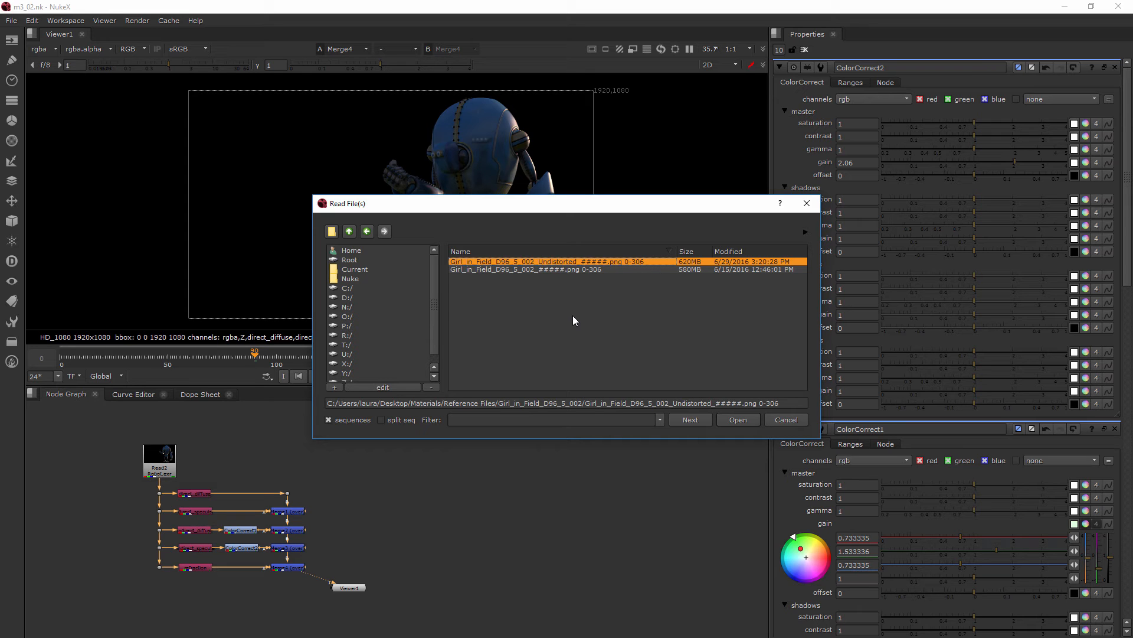
pyautogui.moveTo(606, 325)
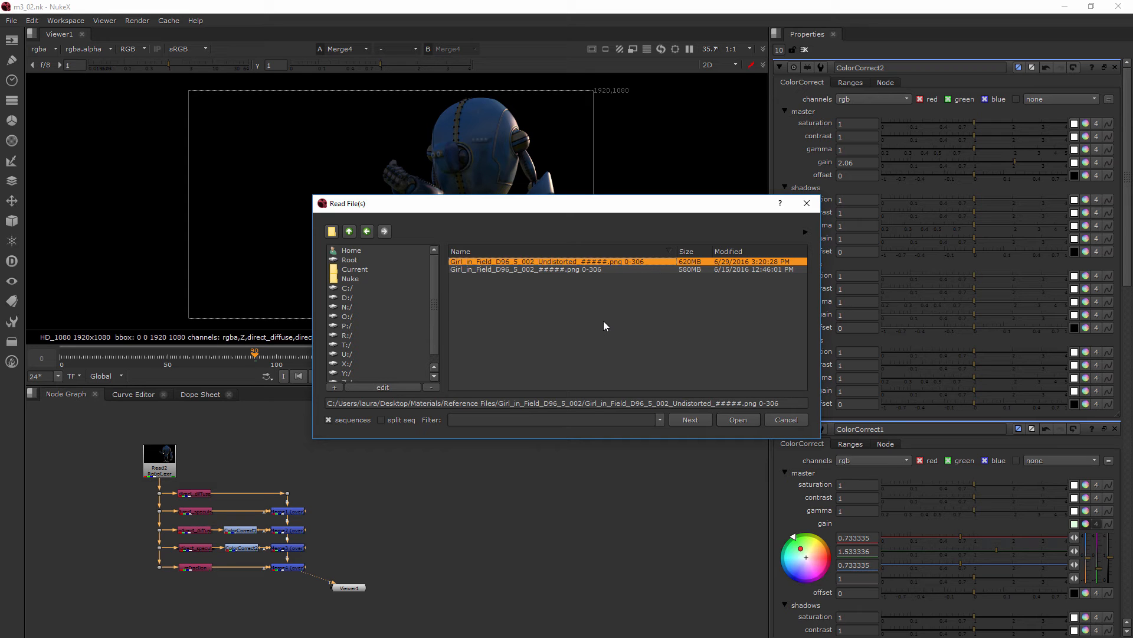
pyautogui.moveTo(590, 247)
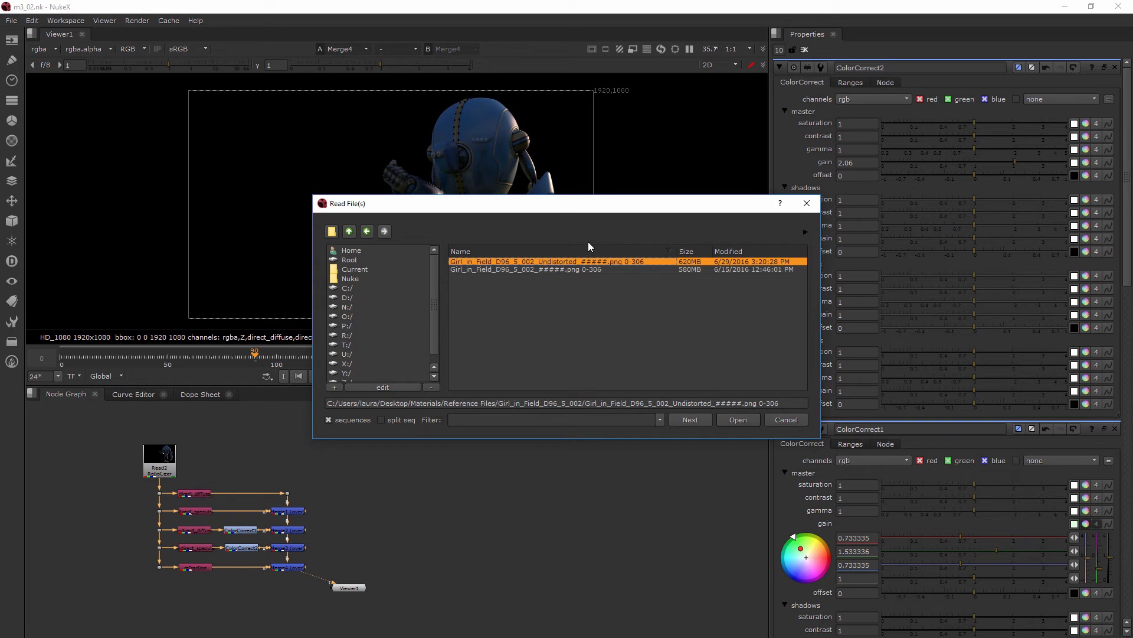
pyautogui.moveTo(739, 426)
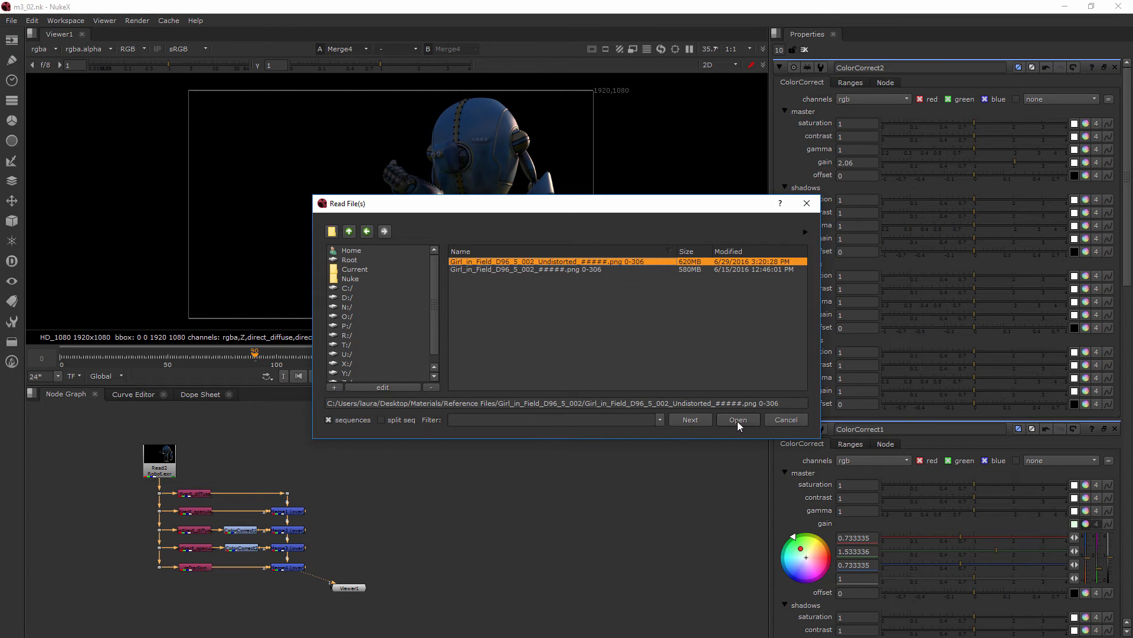
# Import the undistorted footage as Read1 and merge the robot stream over it.
pyautogui.click(737, 419)
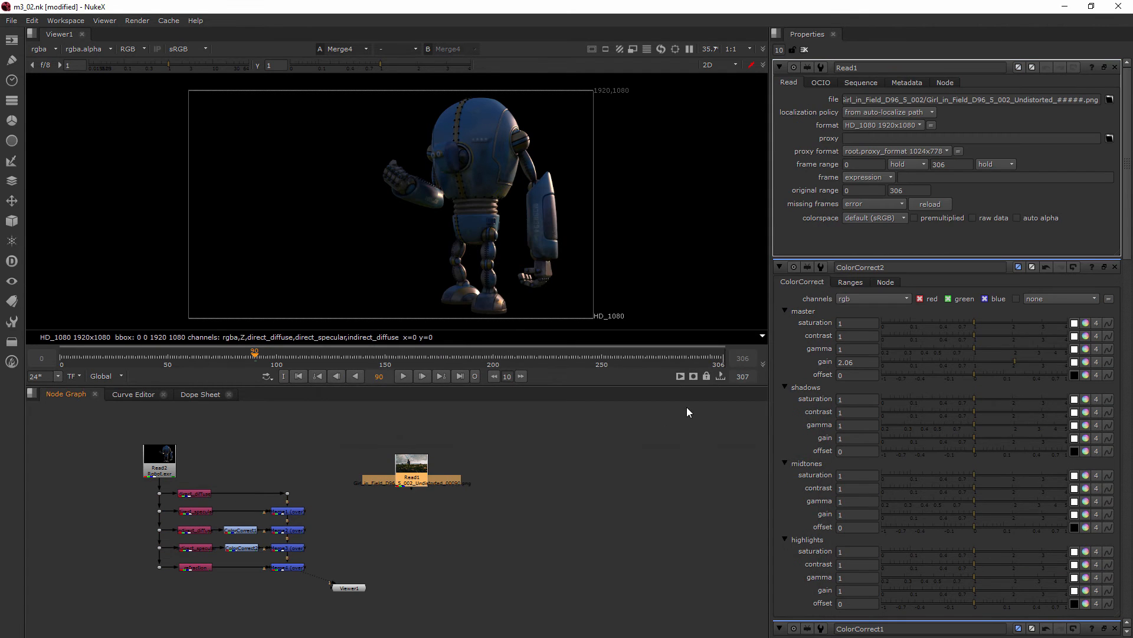
pyautogui.moveTo(411, 462); pyautogui.dragTo(434, 452)
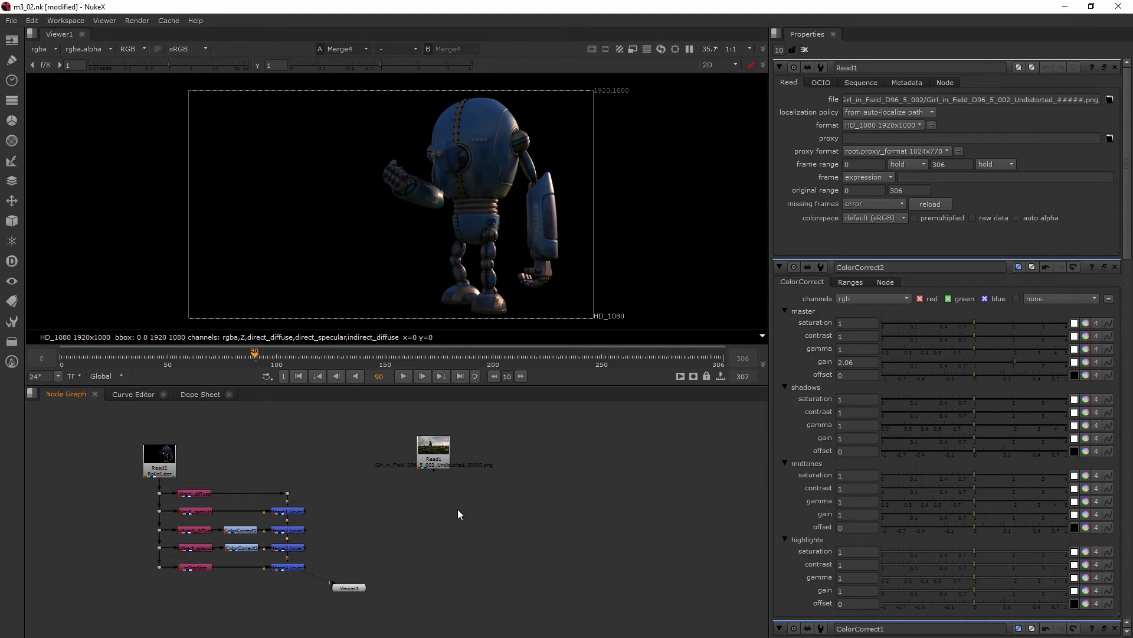
pyautogui.write('mer')
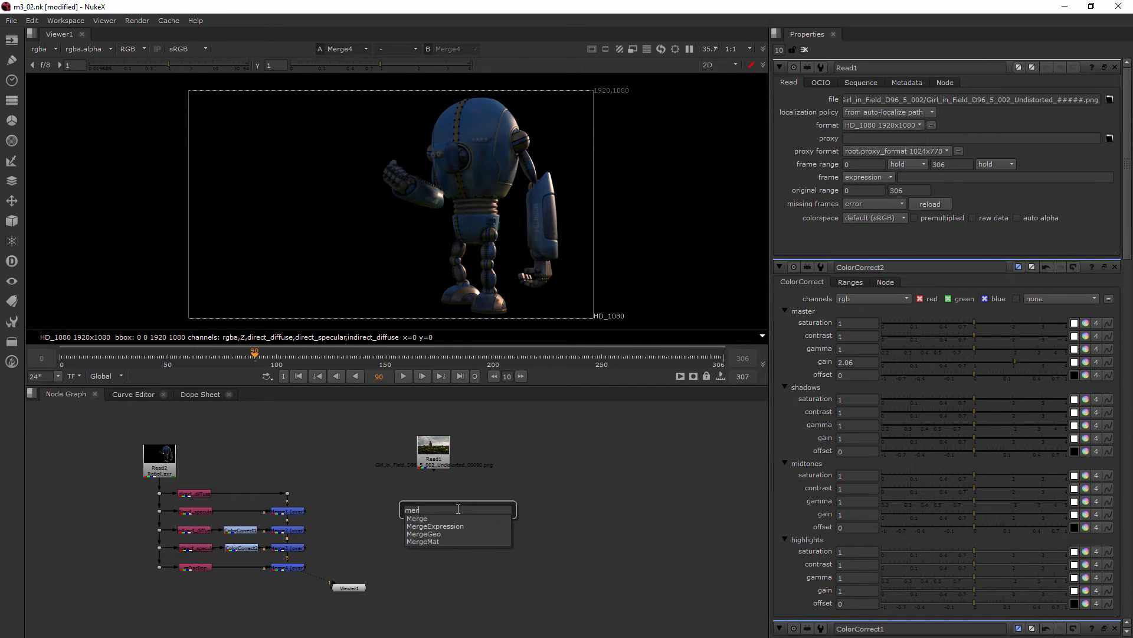
pyautogui.click(416, 518)
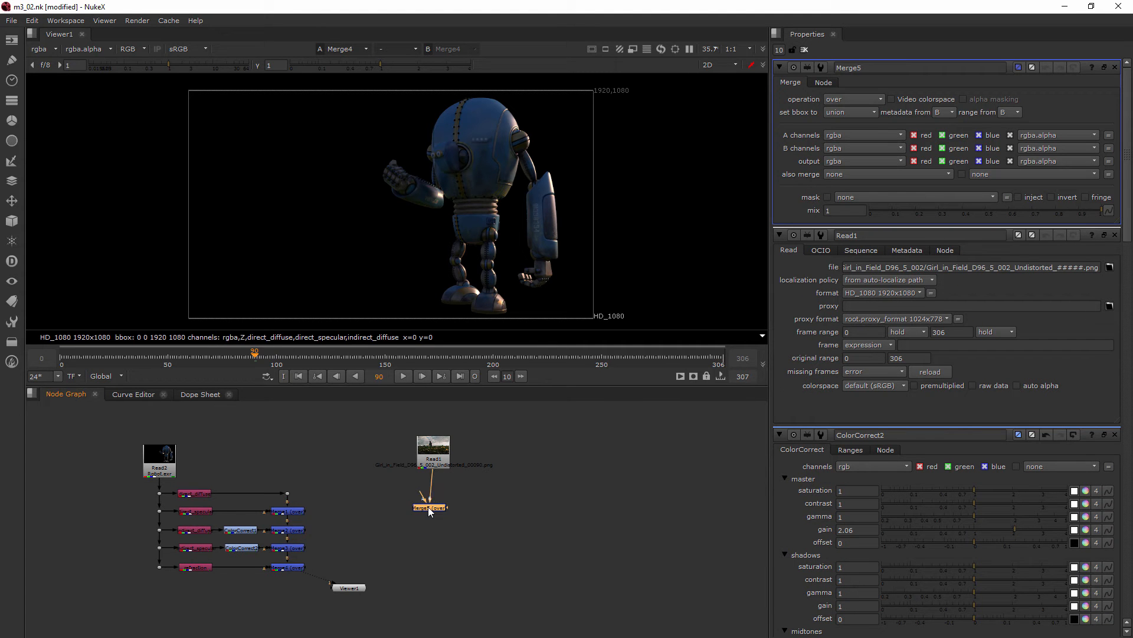
pyautogui.moveTo(431, 505); pyautogui.dragTo(434, 566)
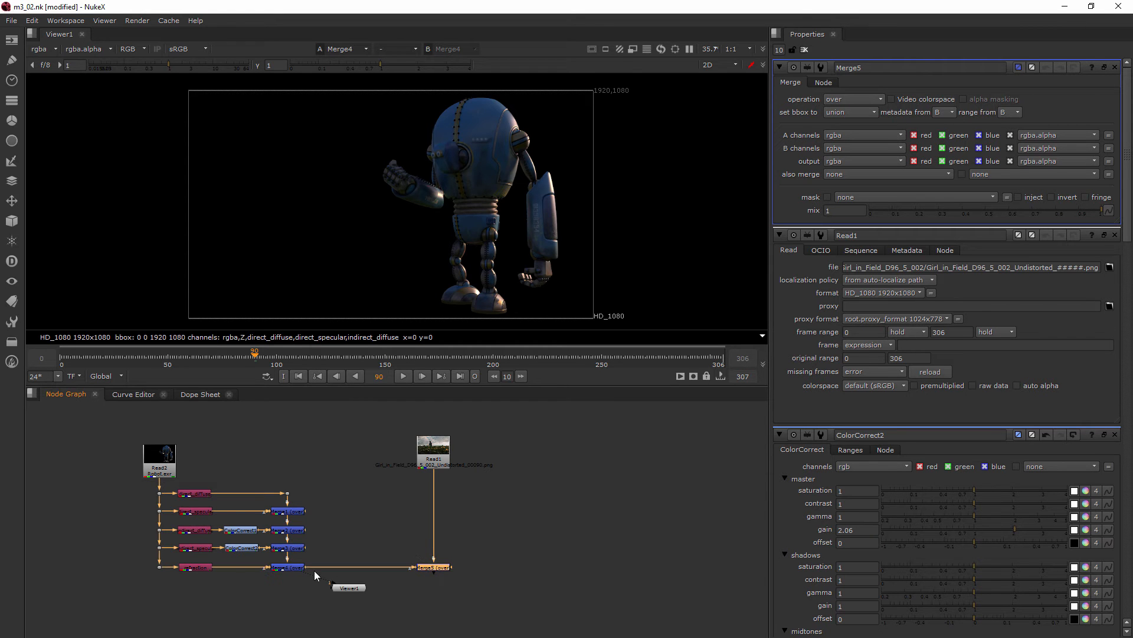
pyautogui.moveTo(344, 577)
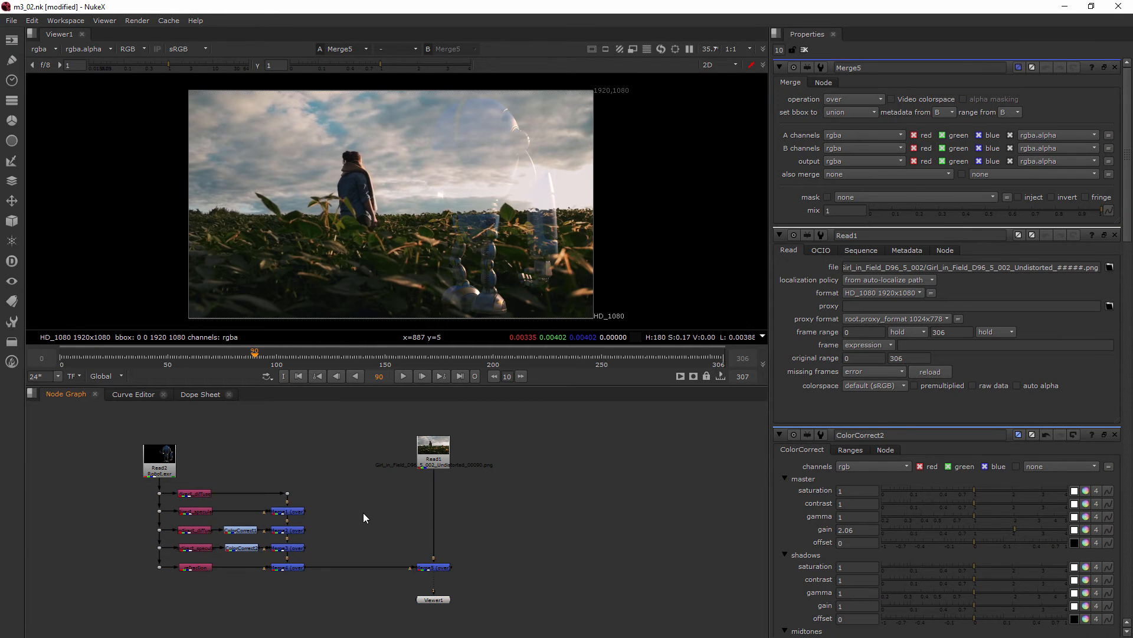
# Insert a Premult node between the robot merge chain and Merge5.
pyautogui.write('pre')
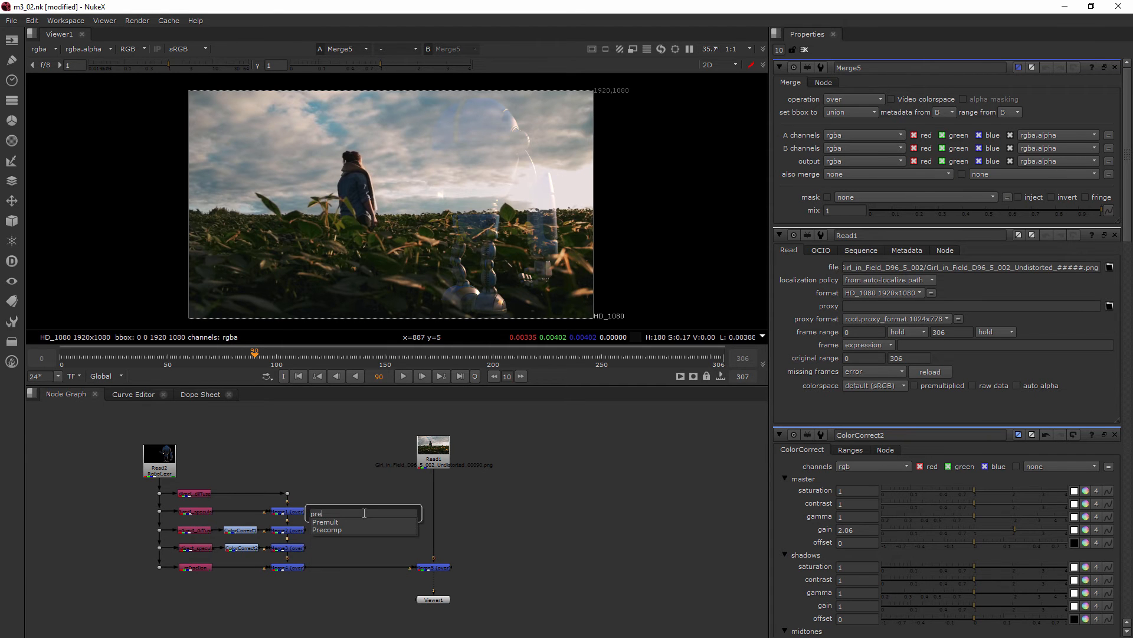
pyautogui.click(325, 521)
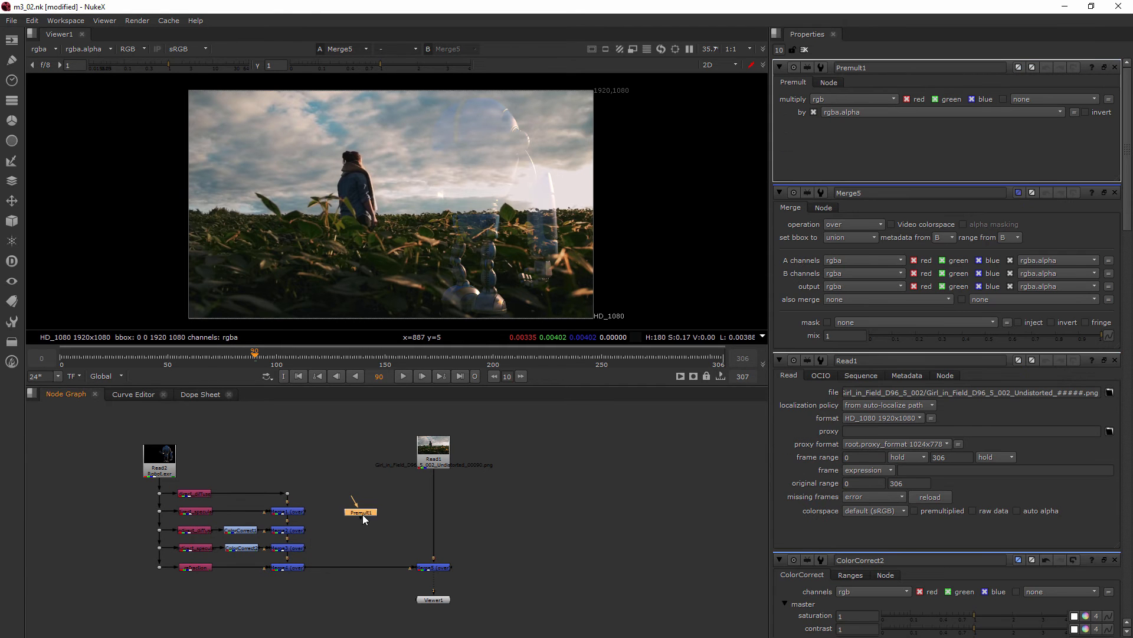
pyautogui.moveTo(361, 512); pyautogui.dragTo(332, 566)
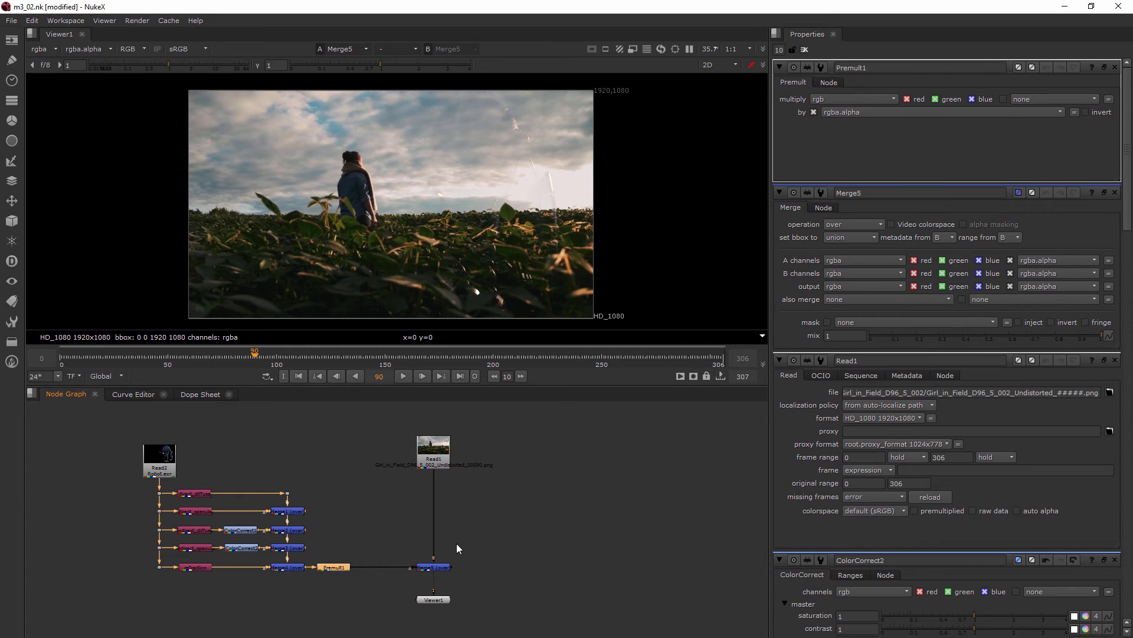
pyautogui.moveTo(653, 369)
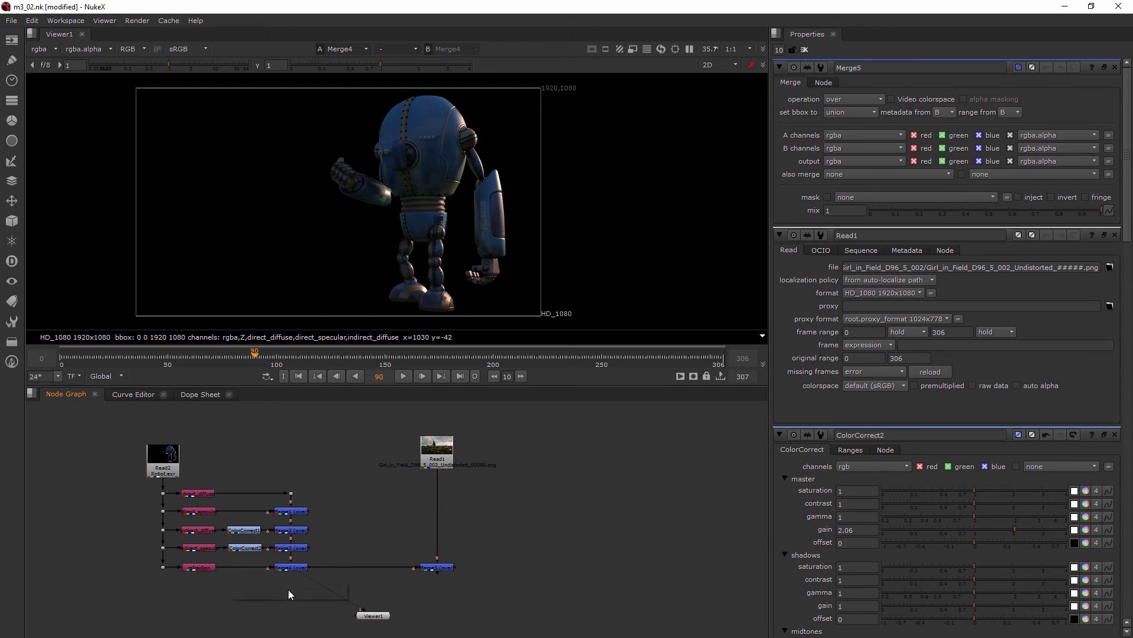
# Add ShuffleCopy1 below the robot chain and feed it into Merge5's A input.
pyautogui.write('sh')
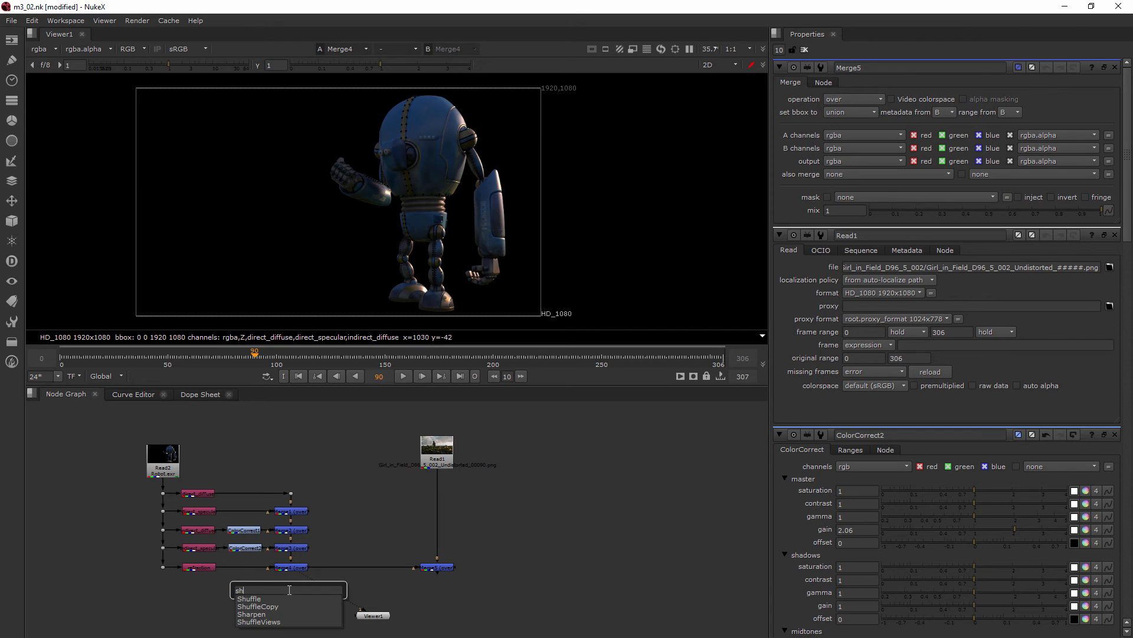
pyautogui.click(248, 598)
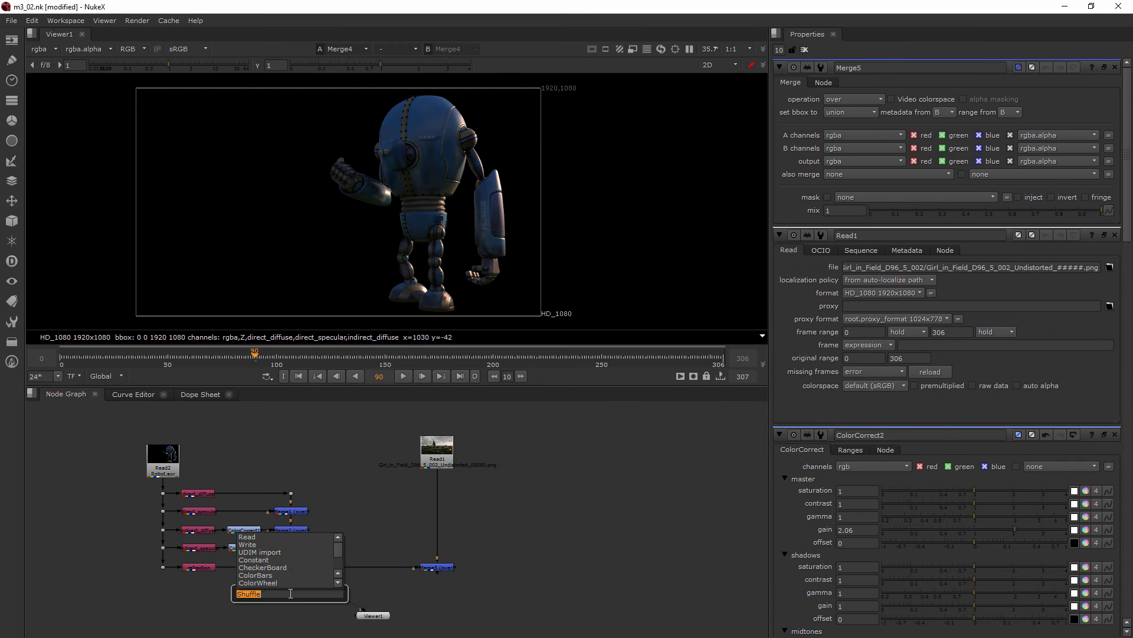
pyautogui.write('shuffl')
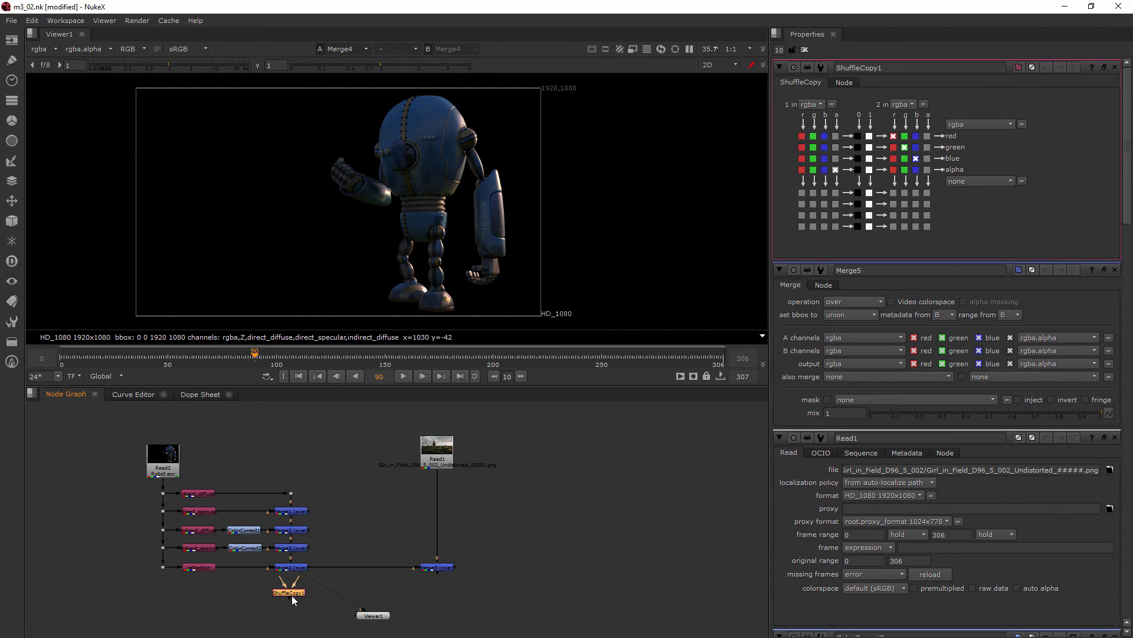
pyautogui.moveTo(288, 592); pyautogui.dragTo(340, 543)
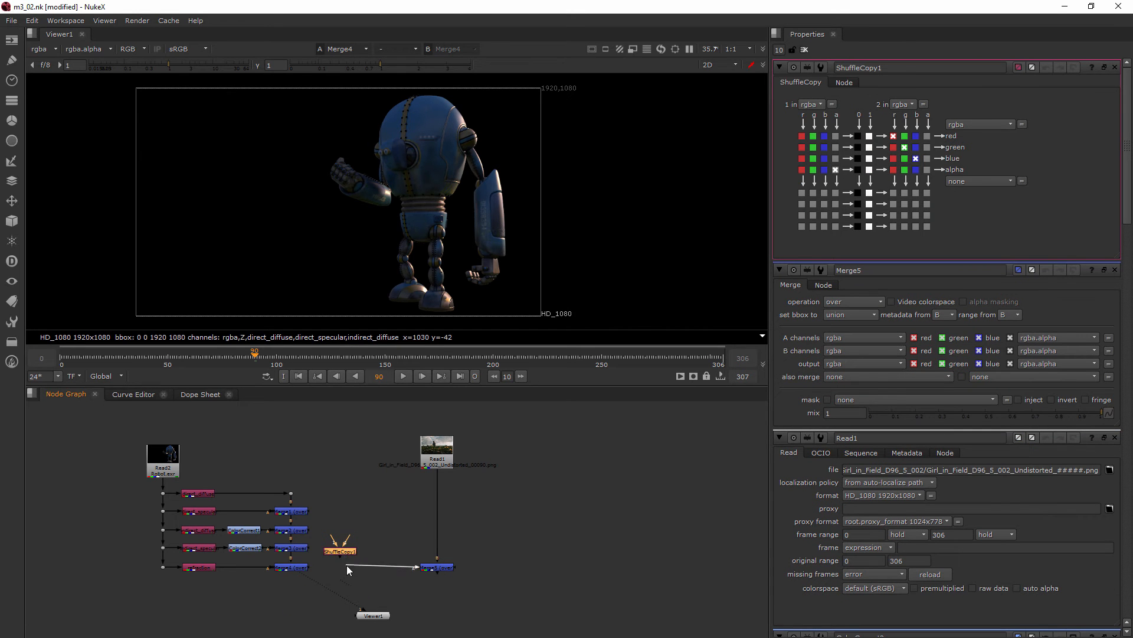
pyautogui.moveTo(340, 544); pyautogui.dragTo(289, 594)
pyautogui.write('Shuffle')
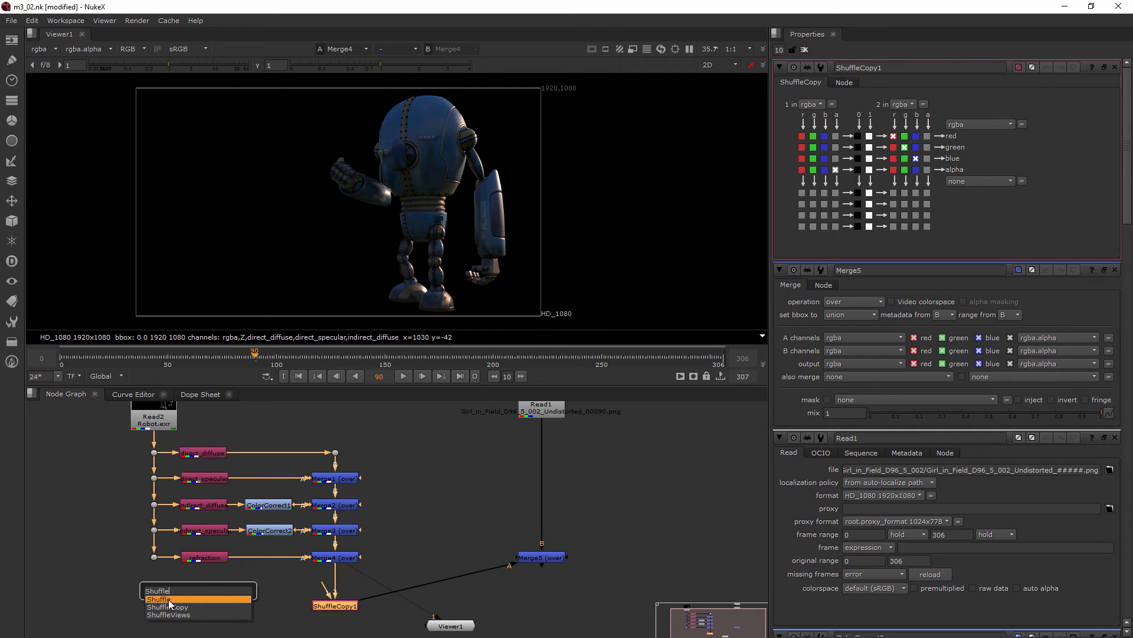
# Create a Shuffle node on the robot branch that pulls the alpha layer.
pyautogui.click(160, 598)
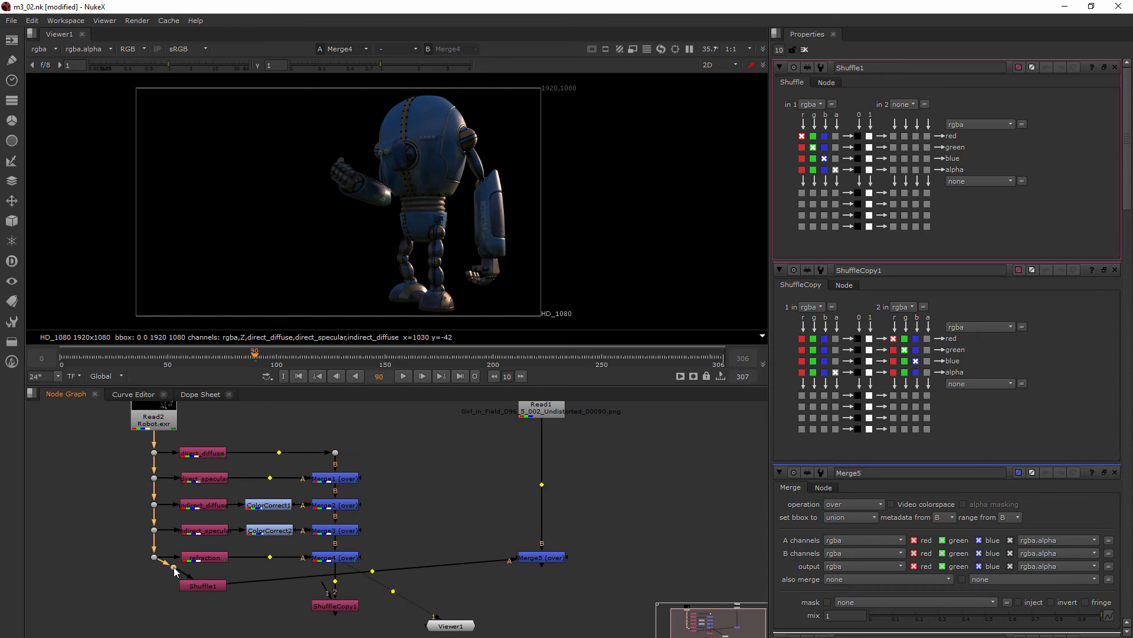
pyautogui.click(202, 585)
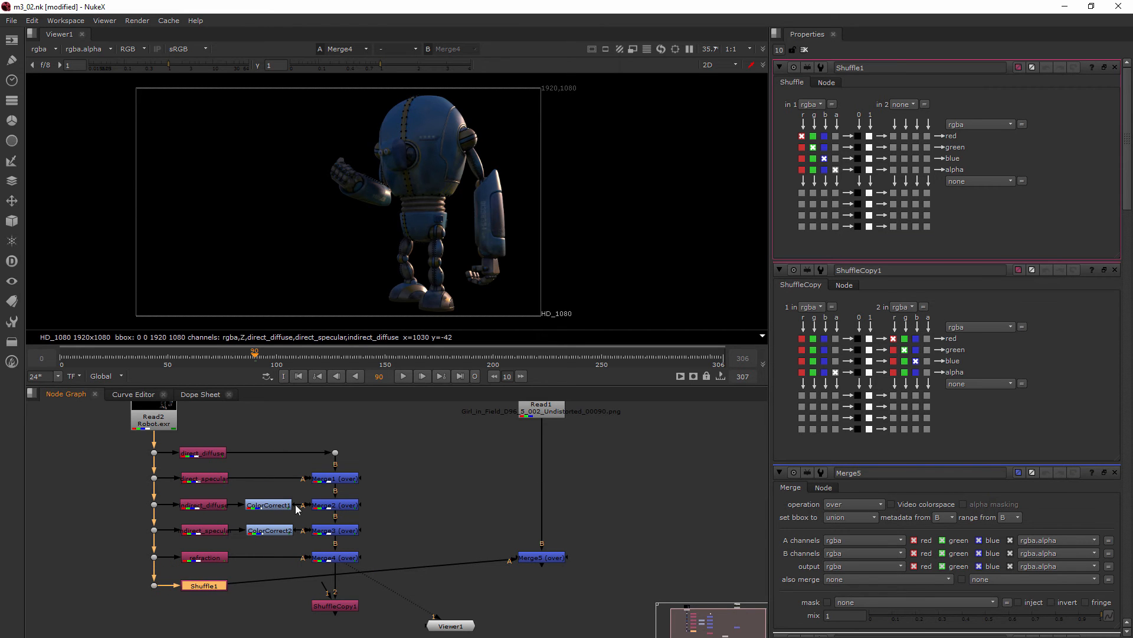
pyautogui.click(809, 104)
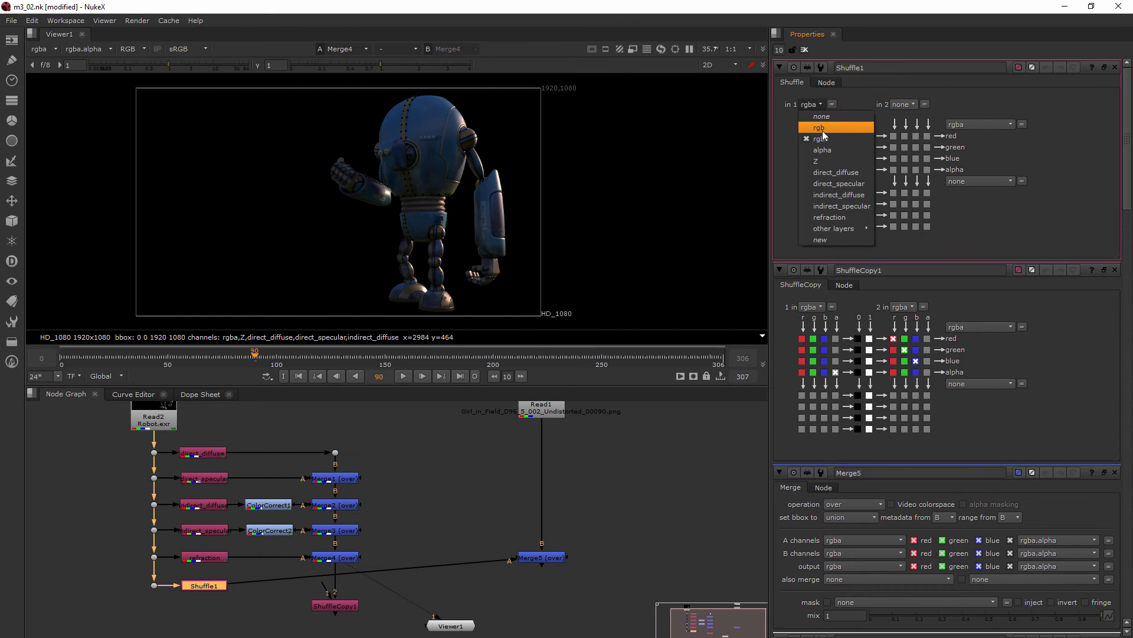
pyautogui.click(822, 149)
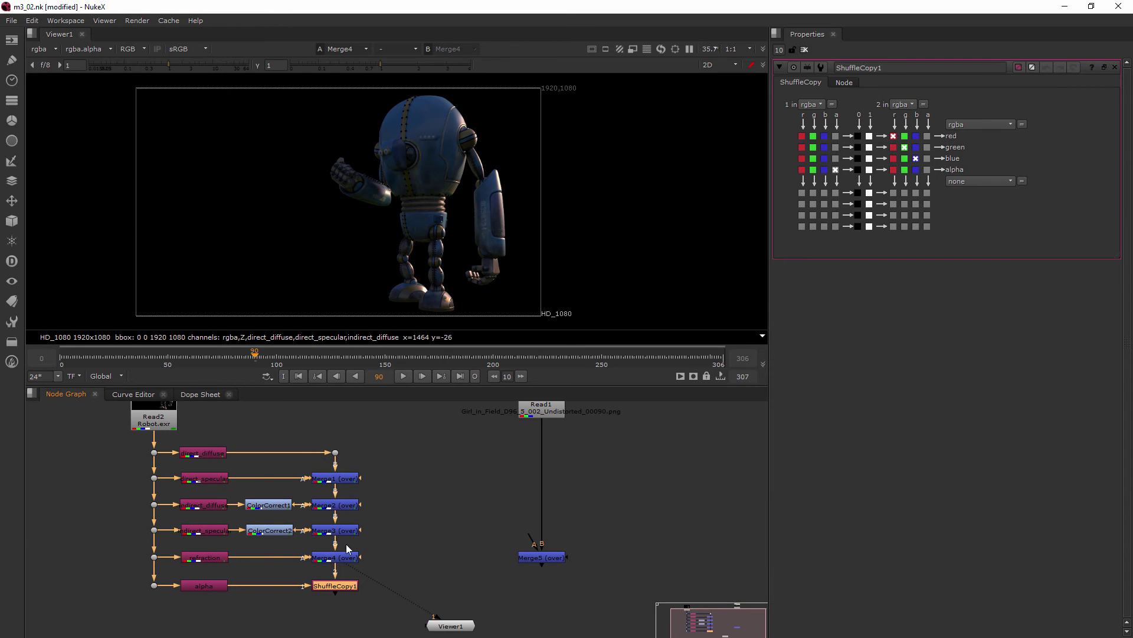
pyautogui.moveTo(233, 476)
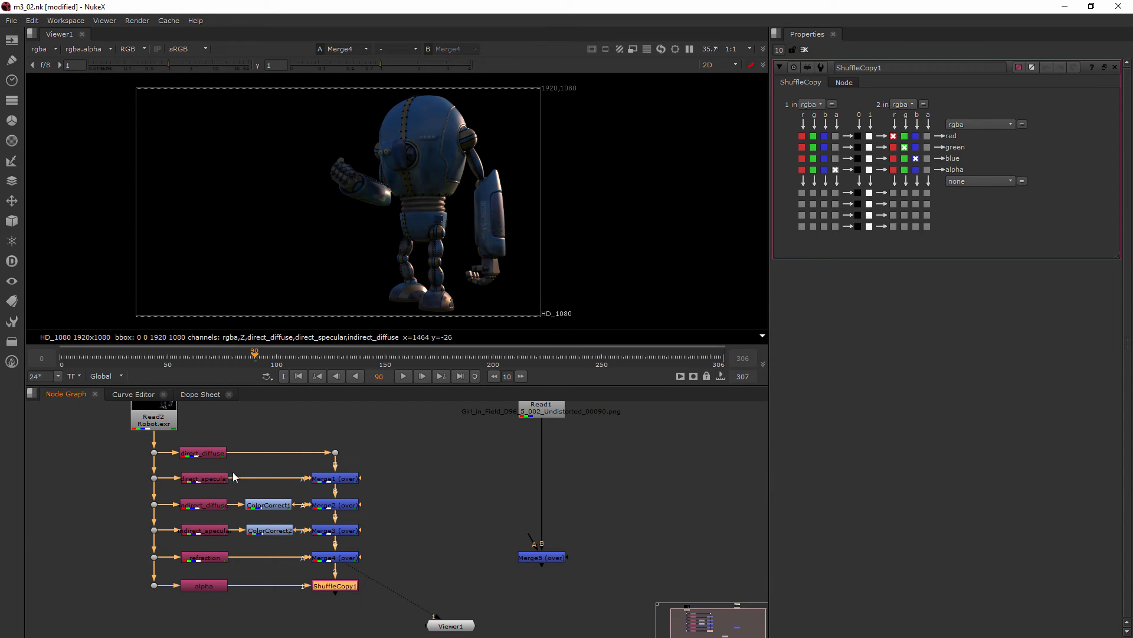
pyautogui.moveTo(152, 449)
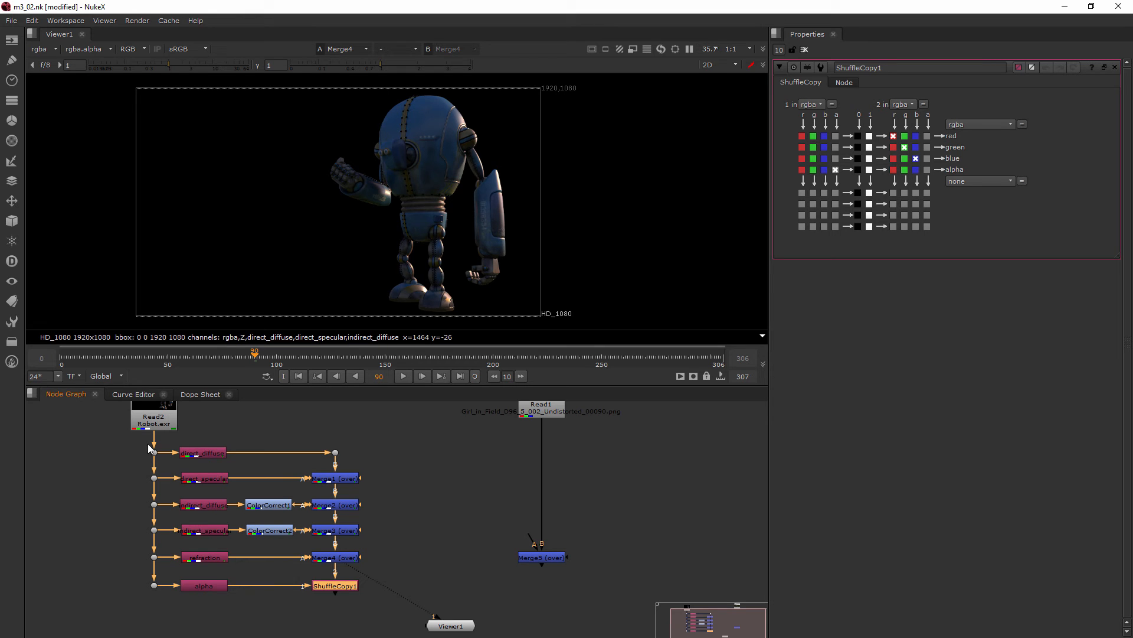
pyautogui.moveTo(268, 582)
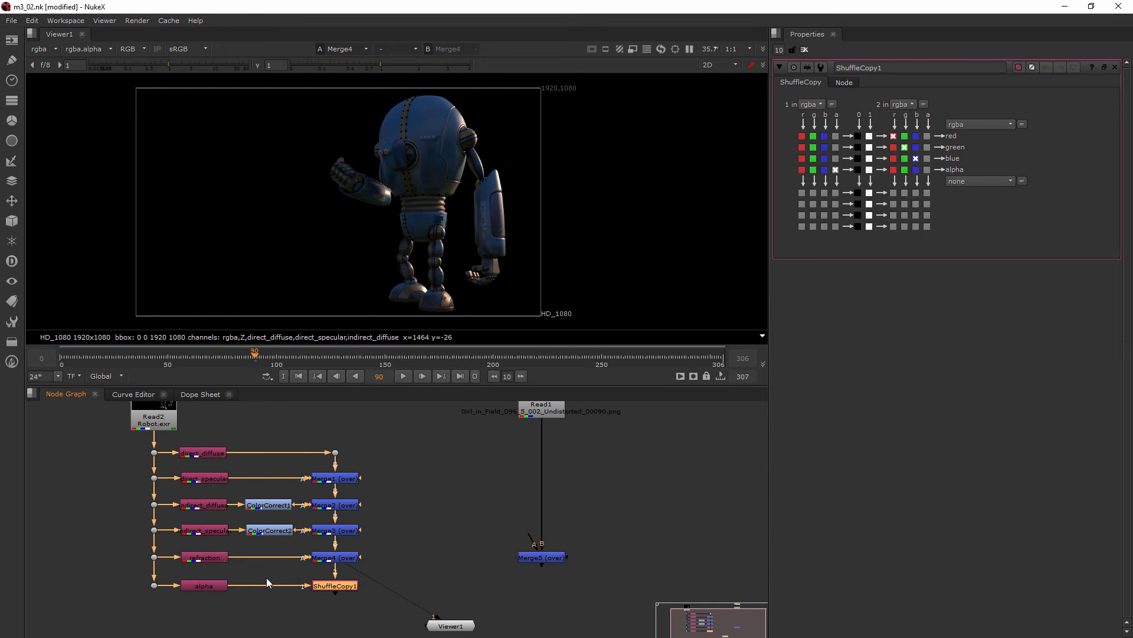
pyautogui.moveTo(374, 597)
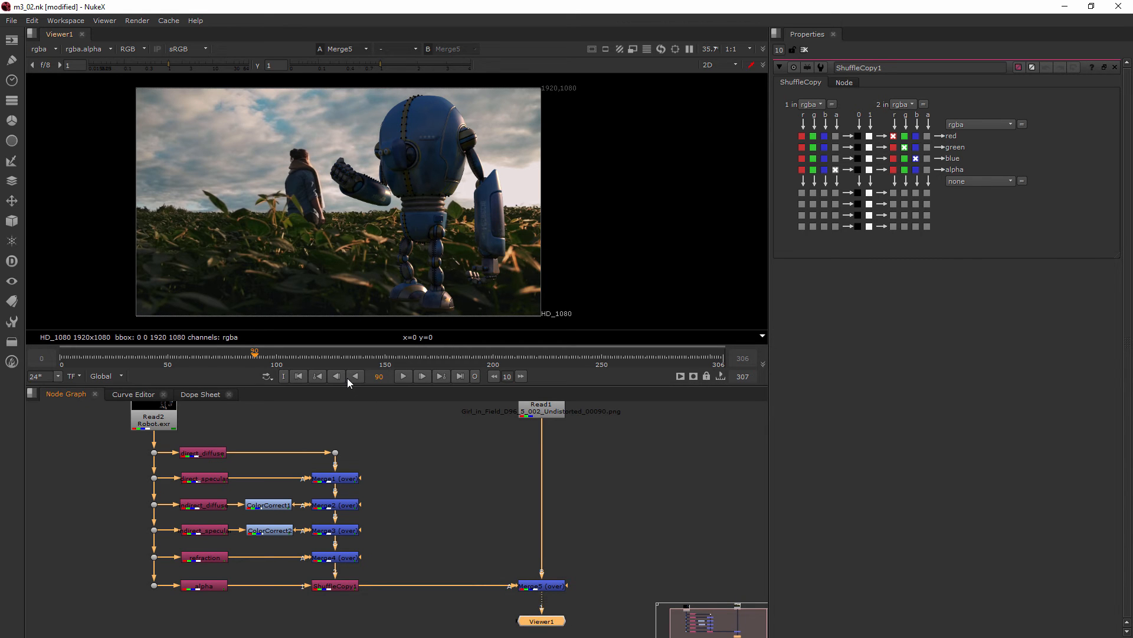
pyautogui.moveTo(330, 316)
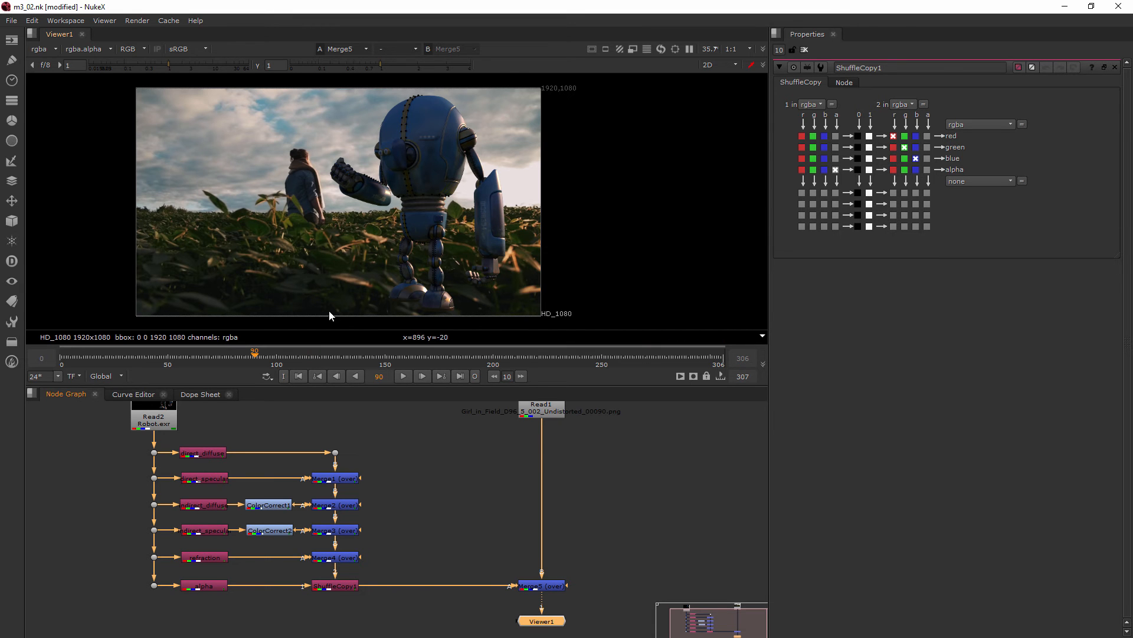
pyautogui.moveTo(398, 189)
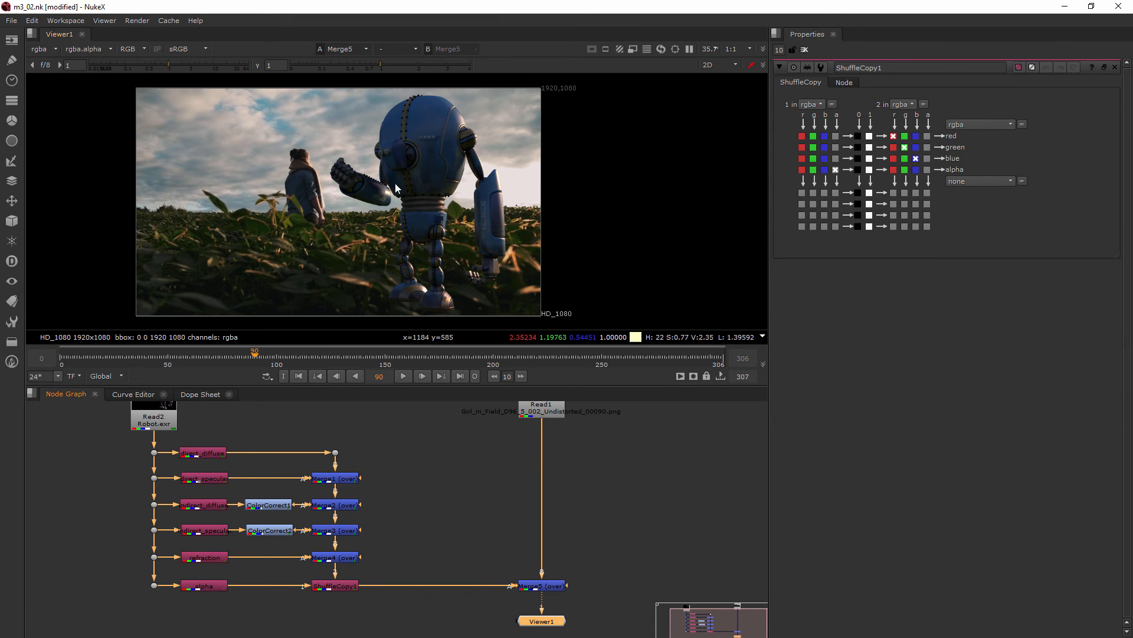
pyautogui.moveTo(400, 388)
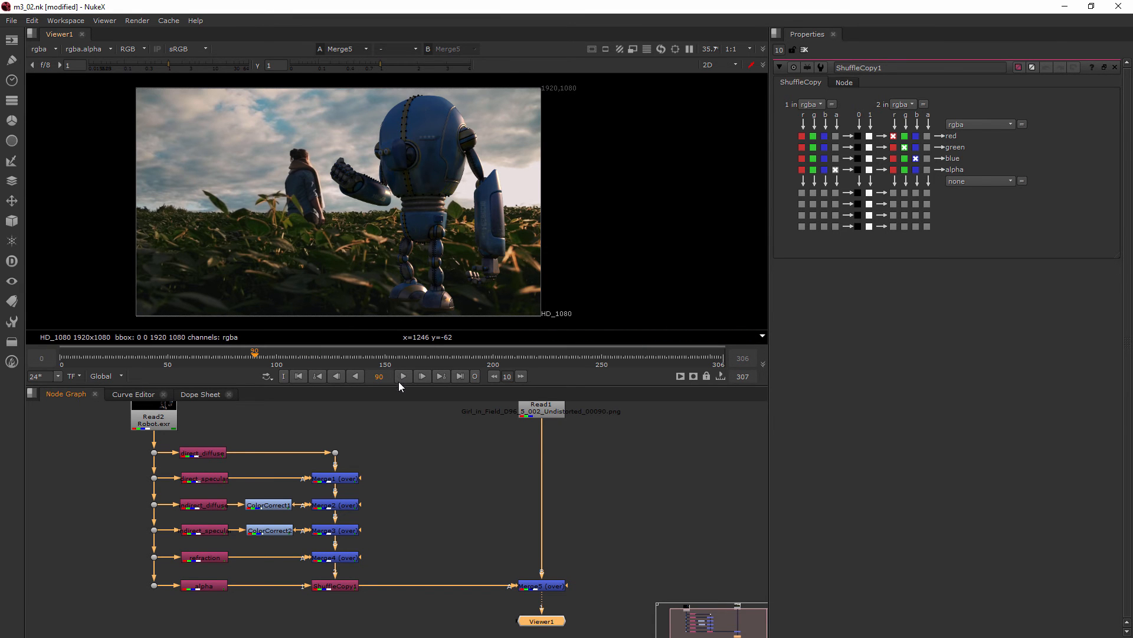
pyautogui.moveTo(370, 340)
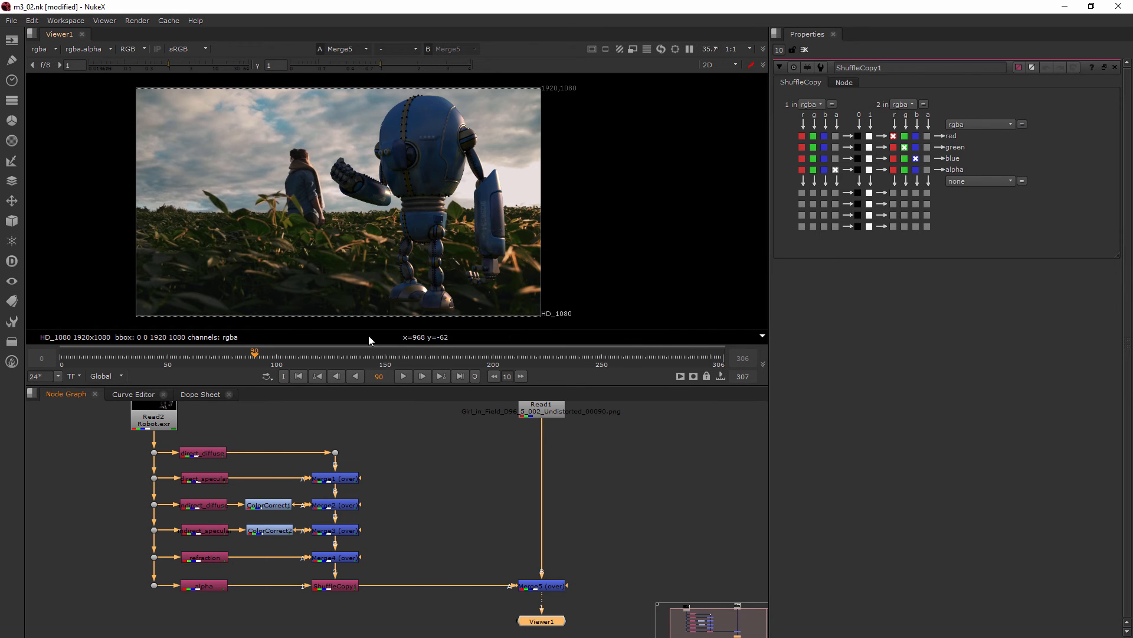
pyautogui.moveTo(458, 347)
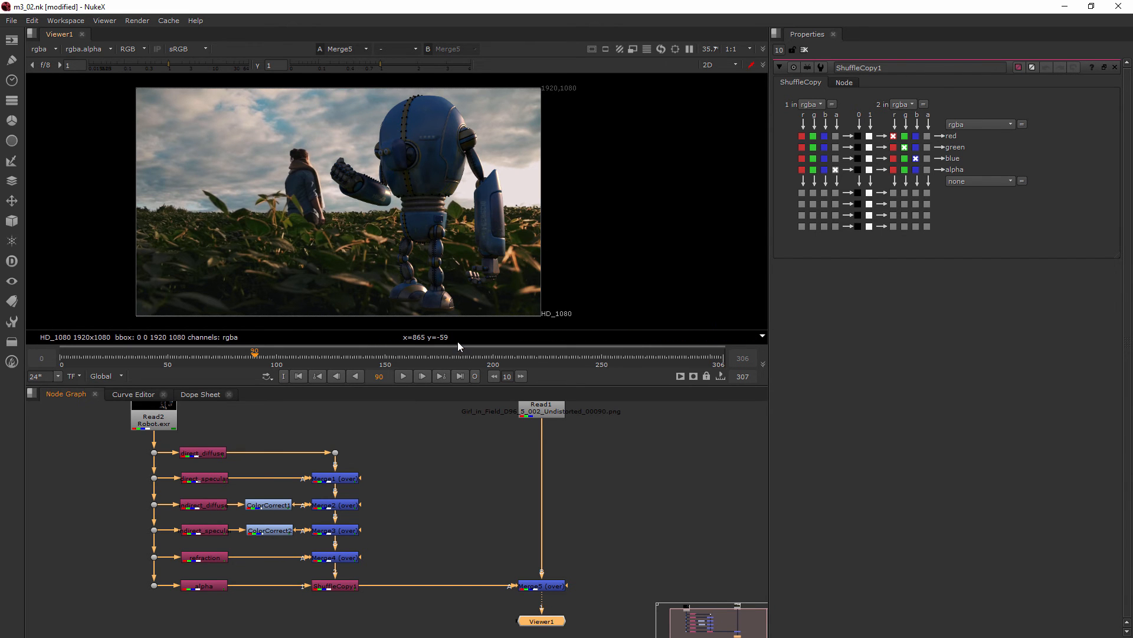
pyautogui.moveTo(441, 275)
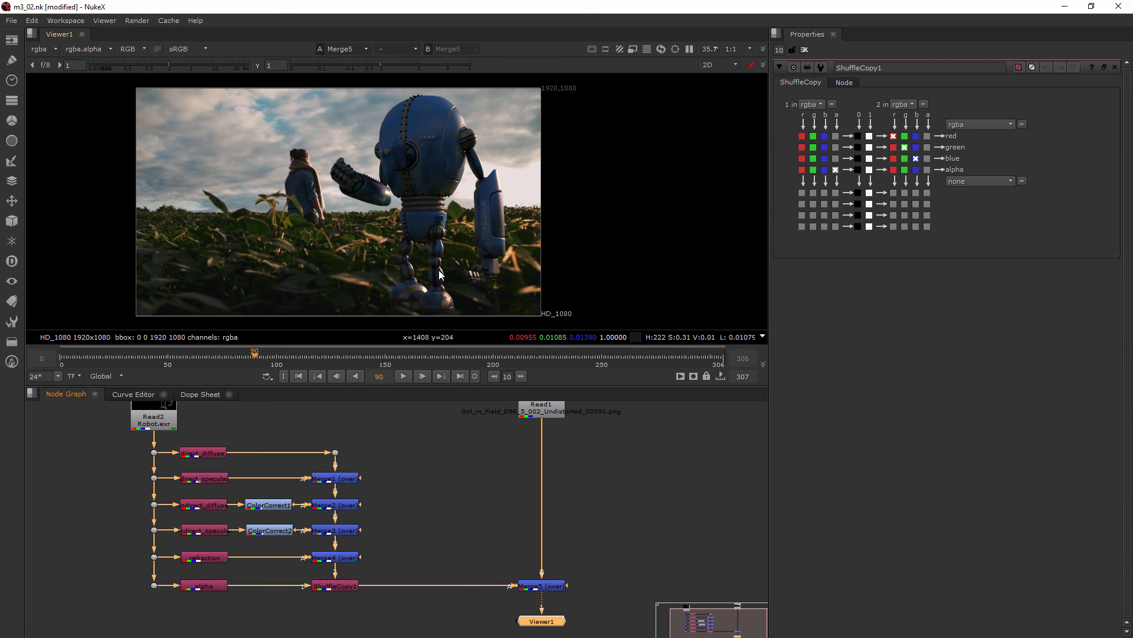
pyautogui.moveTo(507, 435)
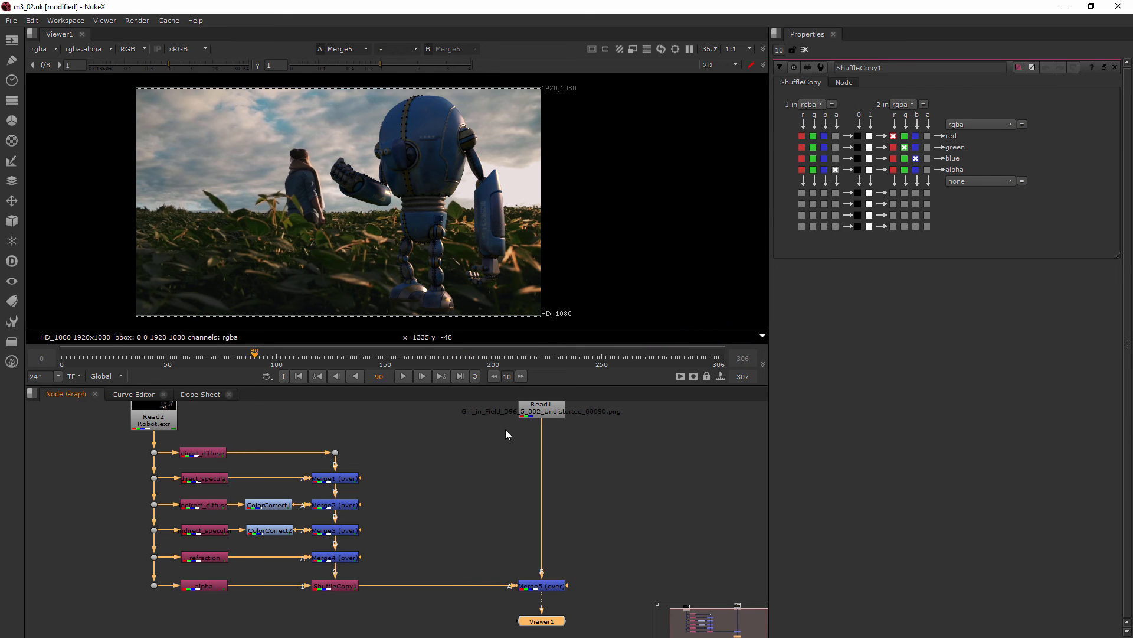
pyautogui.moveTo(572, 458)
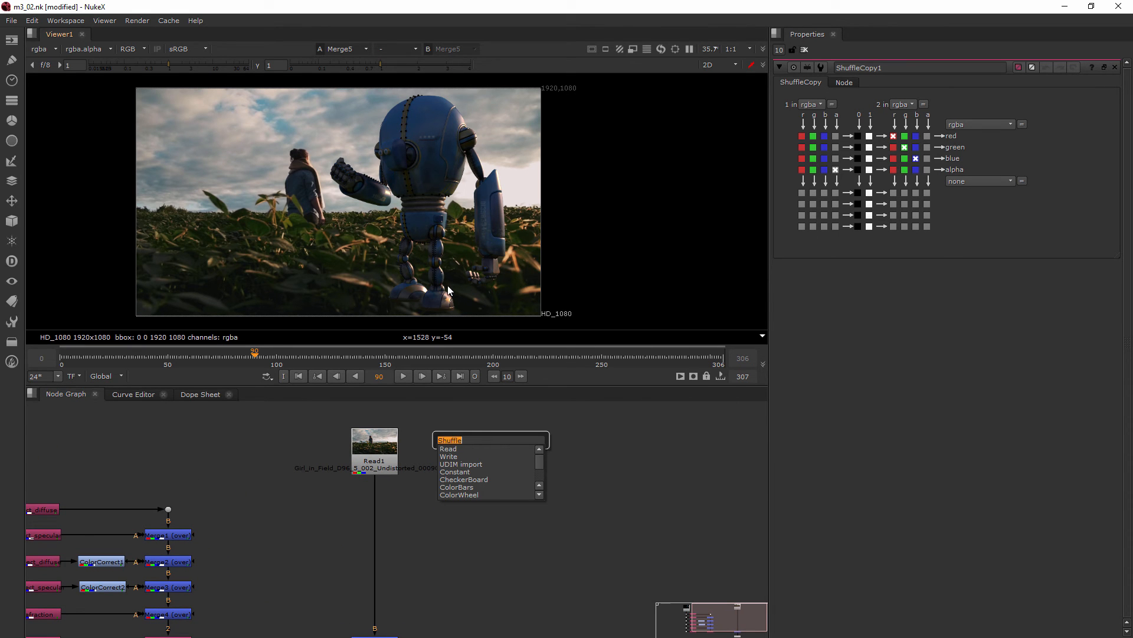
pyautogui.moveTo(283, 228)
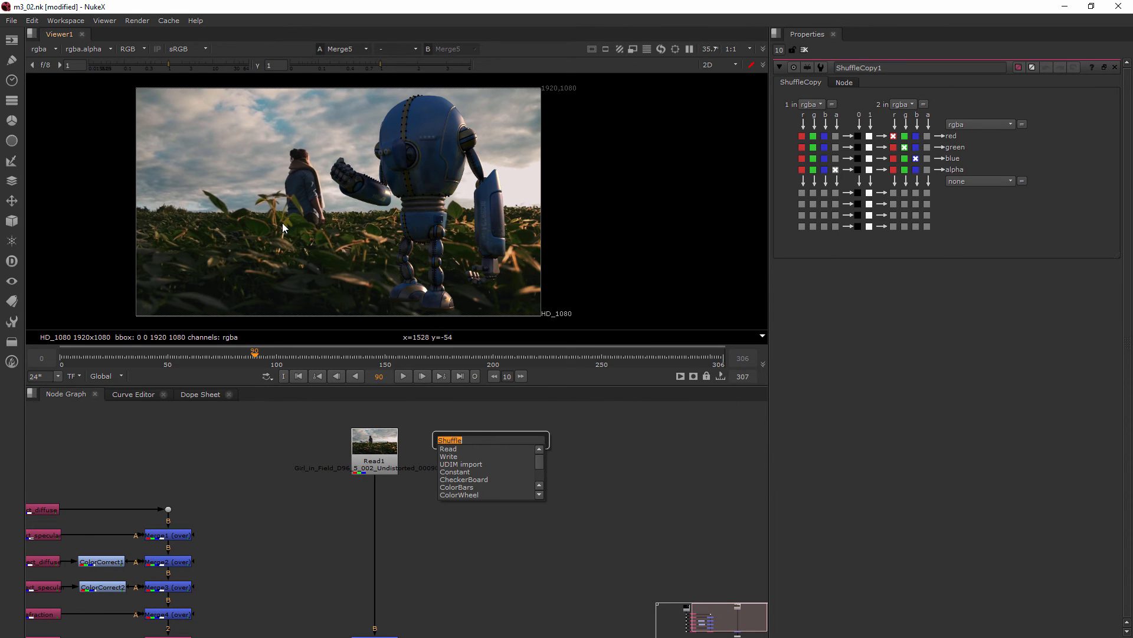
pyautogui.moveTo(386, 321)
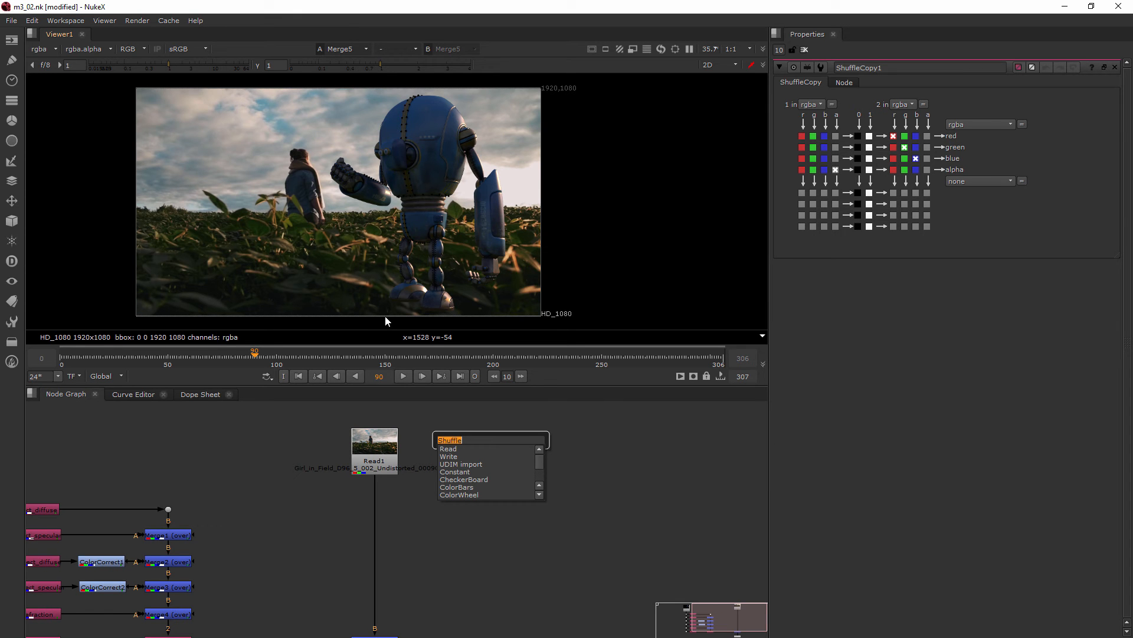
# Create a Roto node with Read1's field footage connected as its background input.
pyautogui.write('roto')
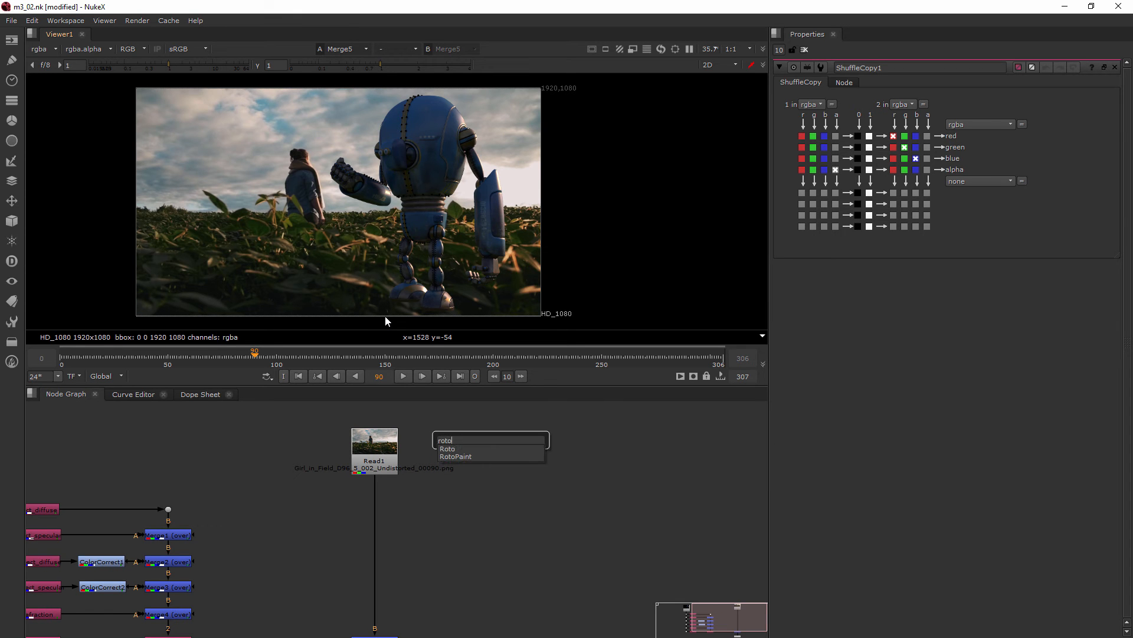
pyautogui.click(446, 448)
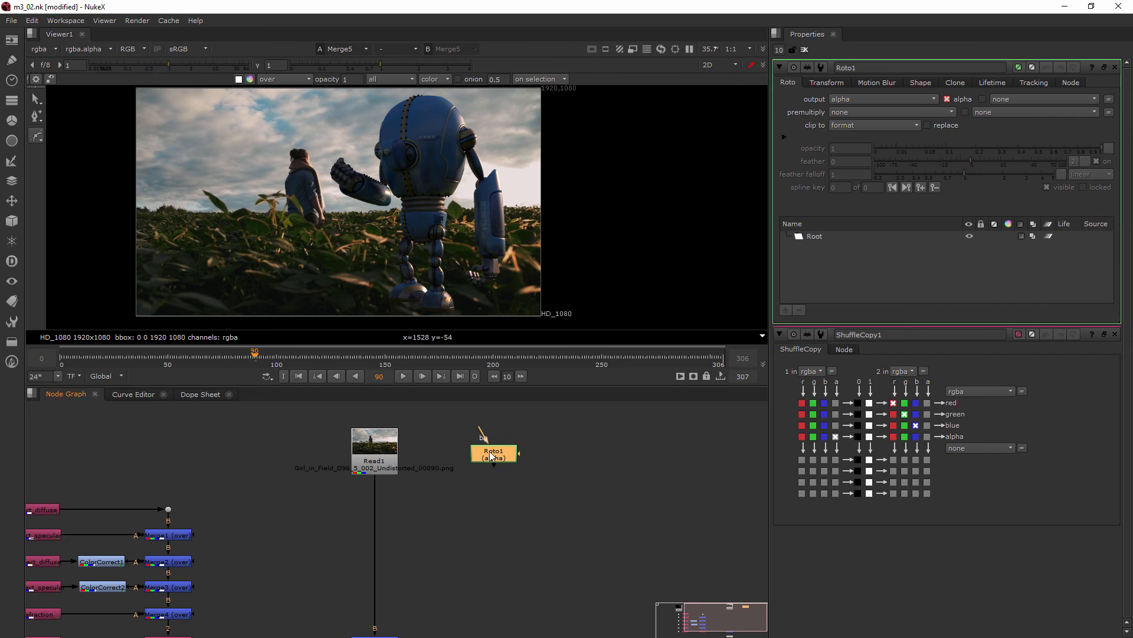
pyautogui.moveTo(494, 451); pyautogui.dragTo(499, 461)
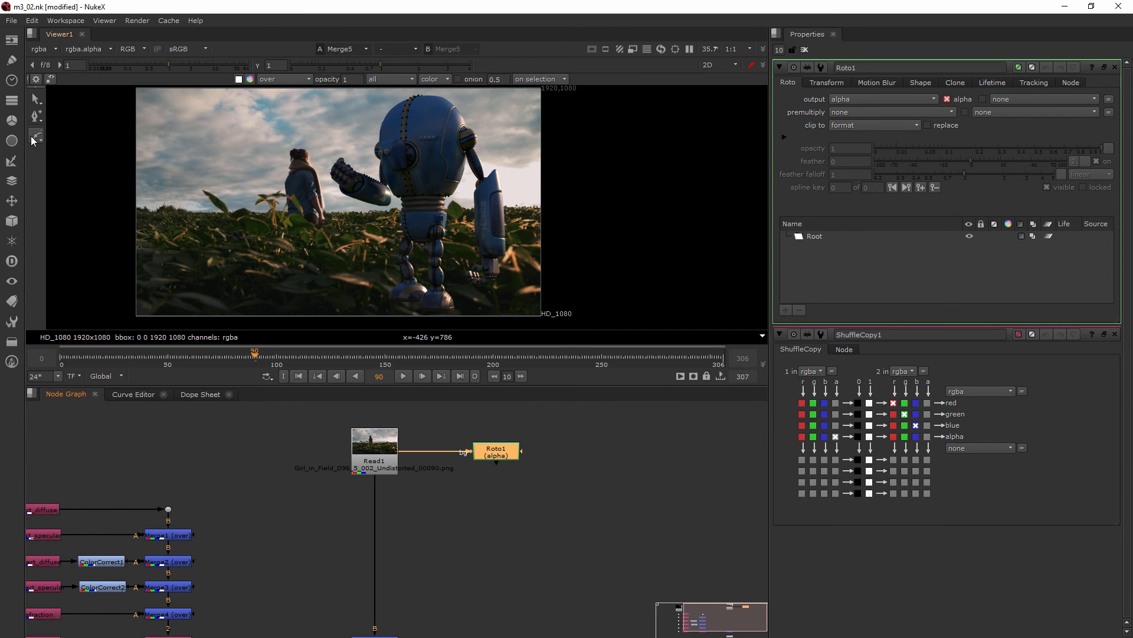
pyautogui.click(35, 133)
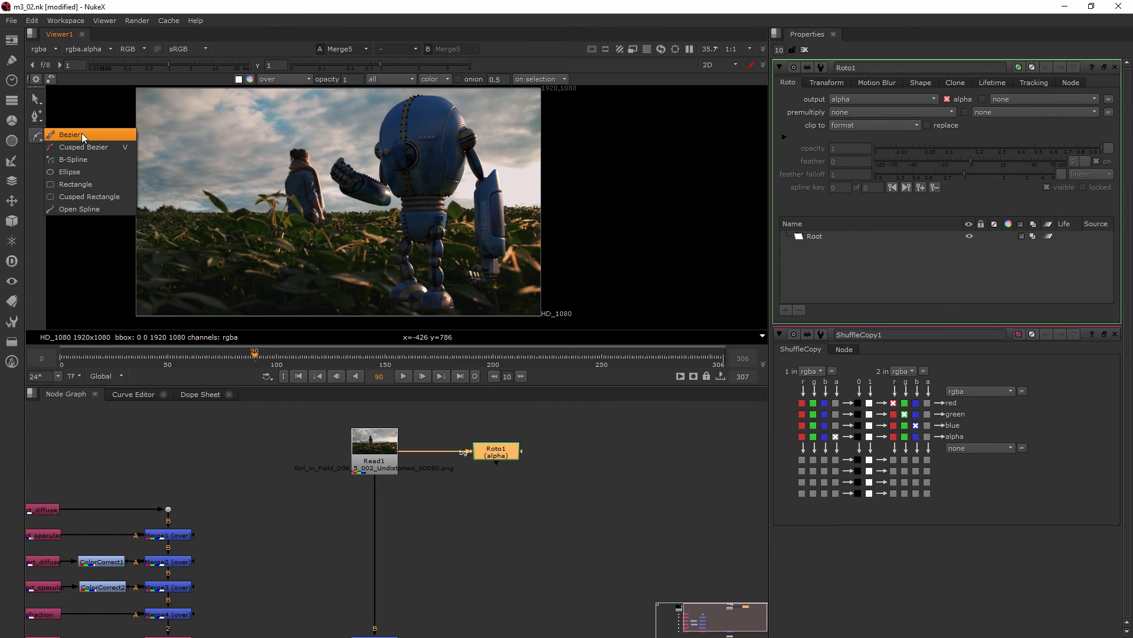
pyautogui.moveTo(106, 136)
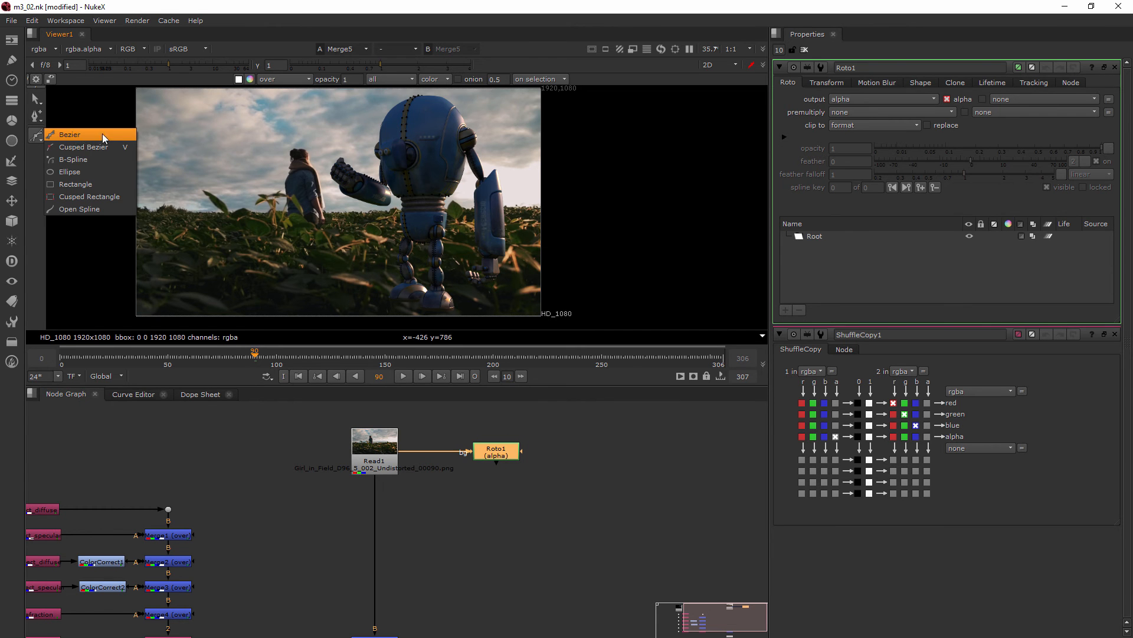
pyautogui.click(69, 134)
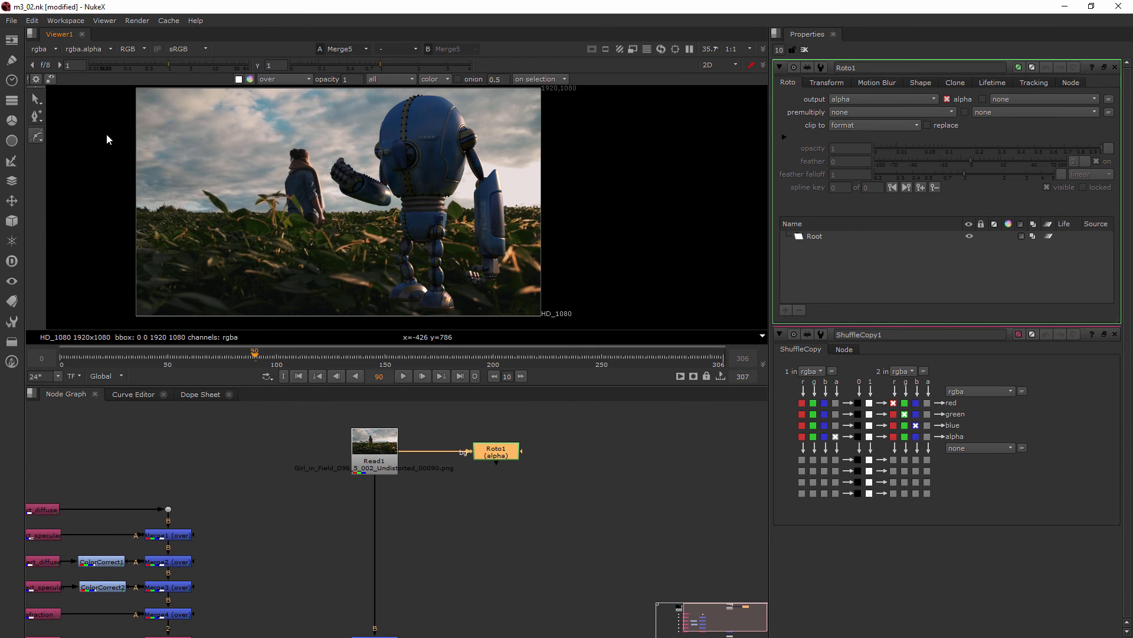
pyautogui.click(37, 135)
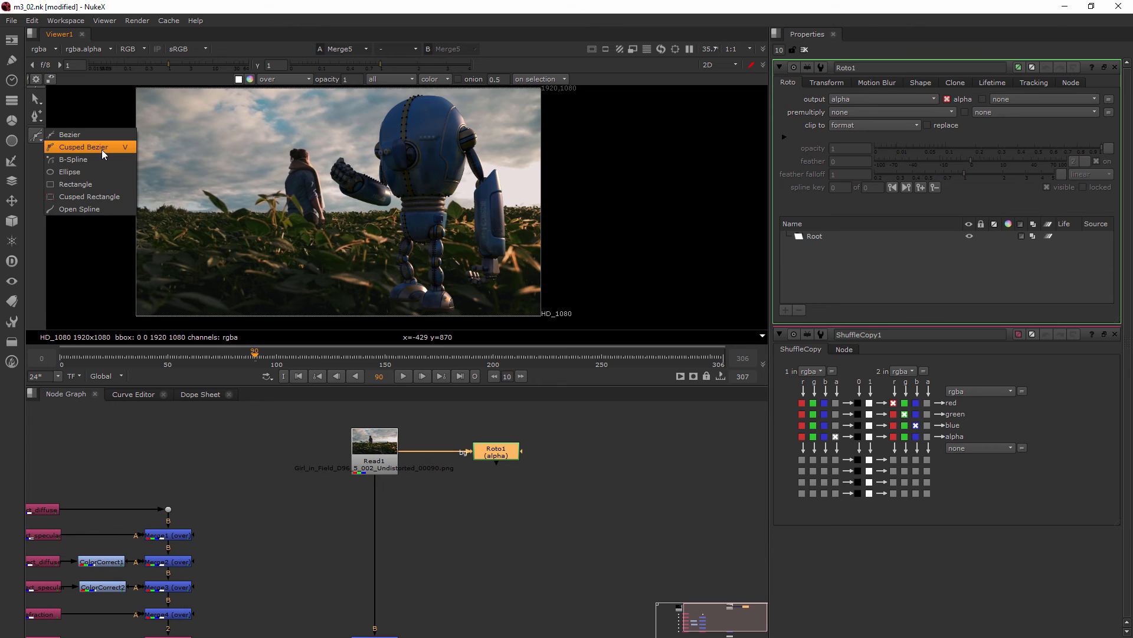
pyautogui.moveTo(70, 134)
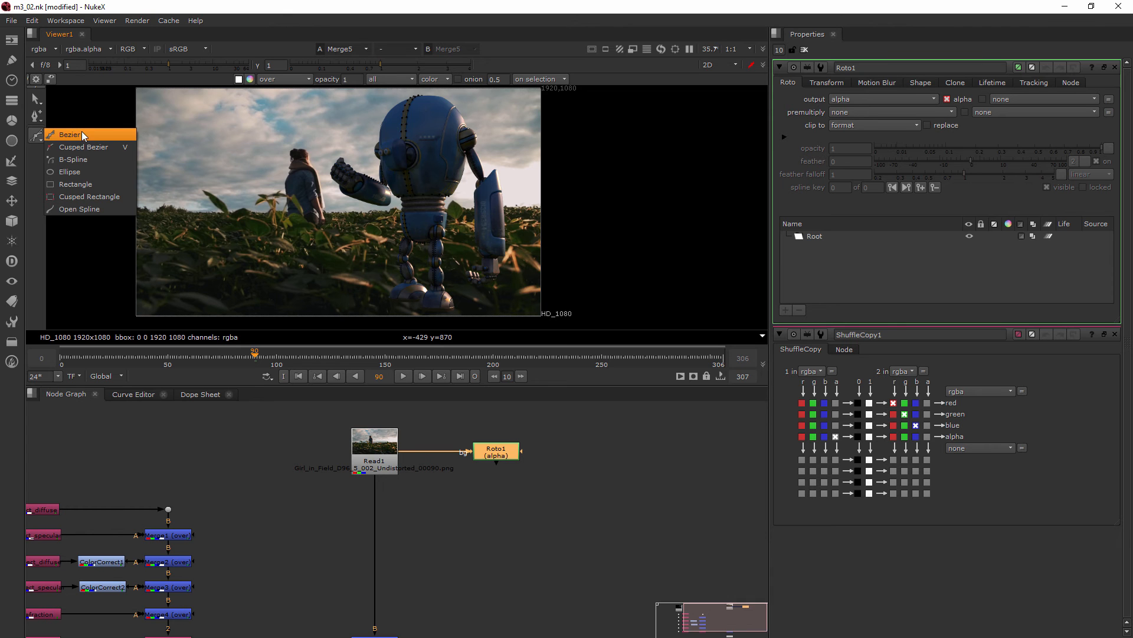
pyautogui.moveTo(89, 136)
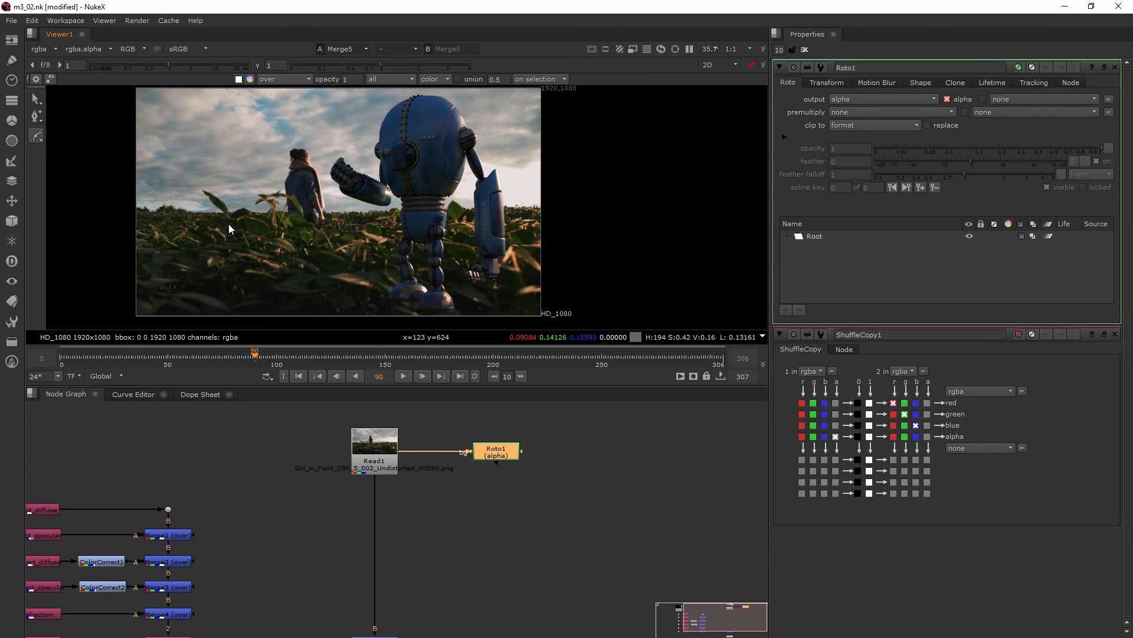
pyautogui.moveTo(464, 508)
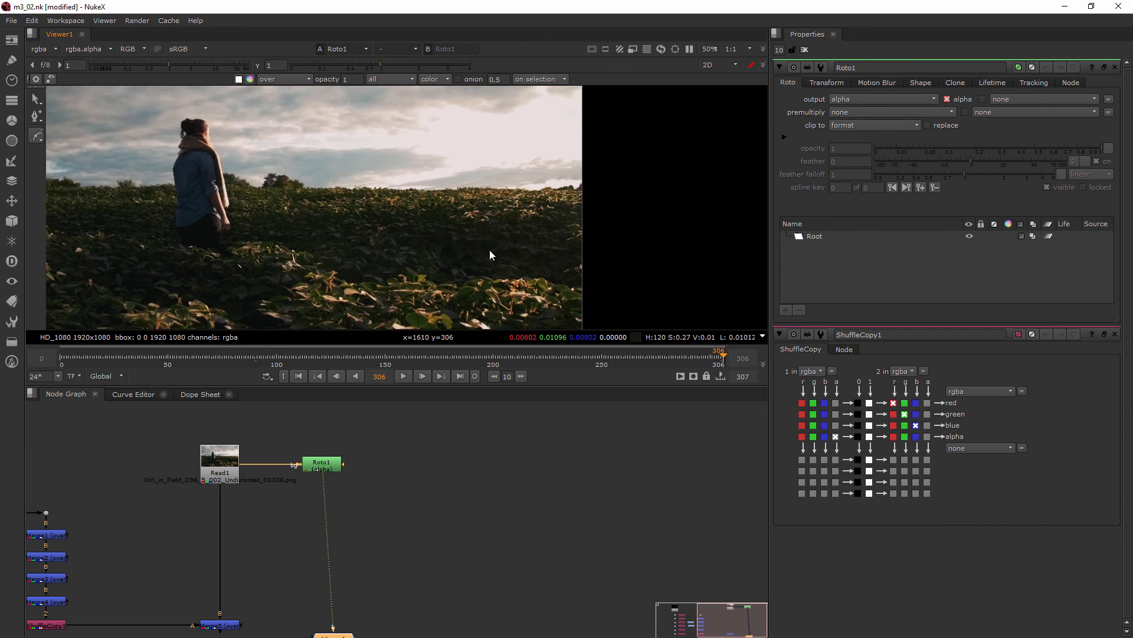
pyautogui.moveTo(420, 288)
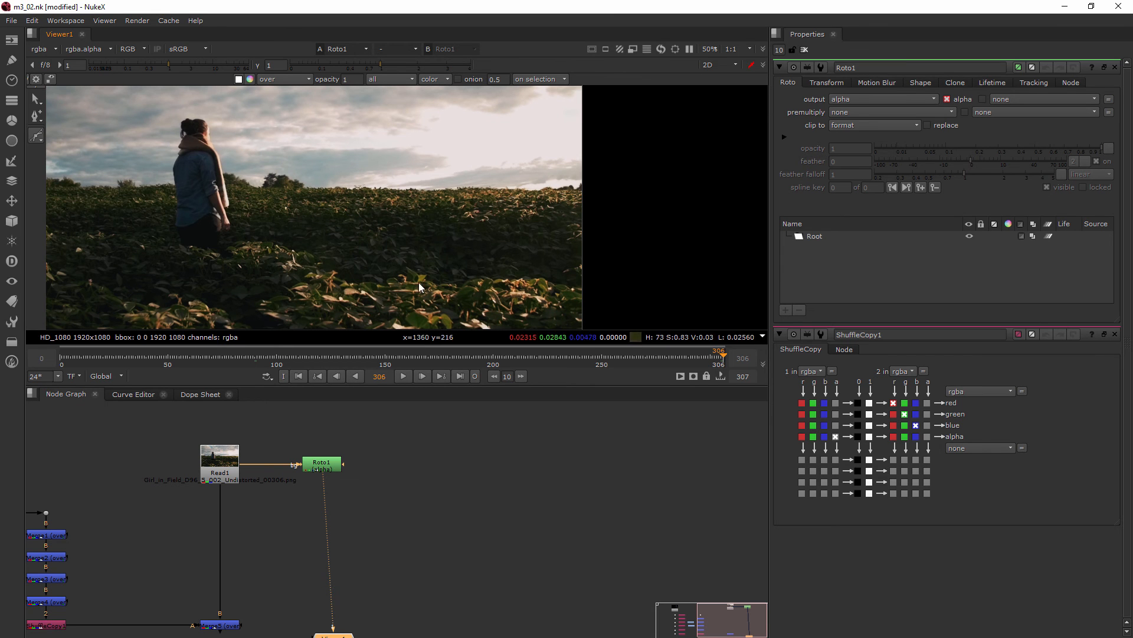
pyautogui.moveTo(360, 244)
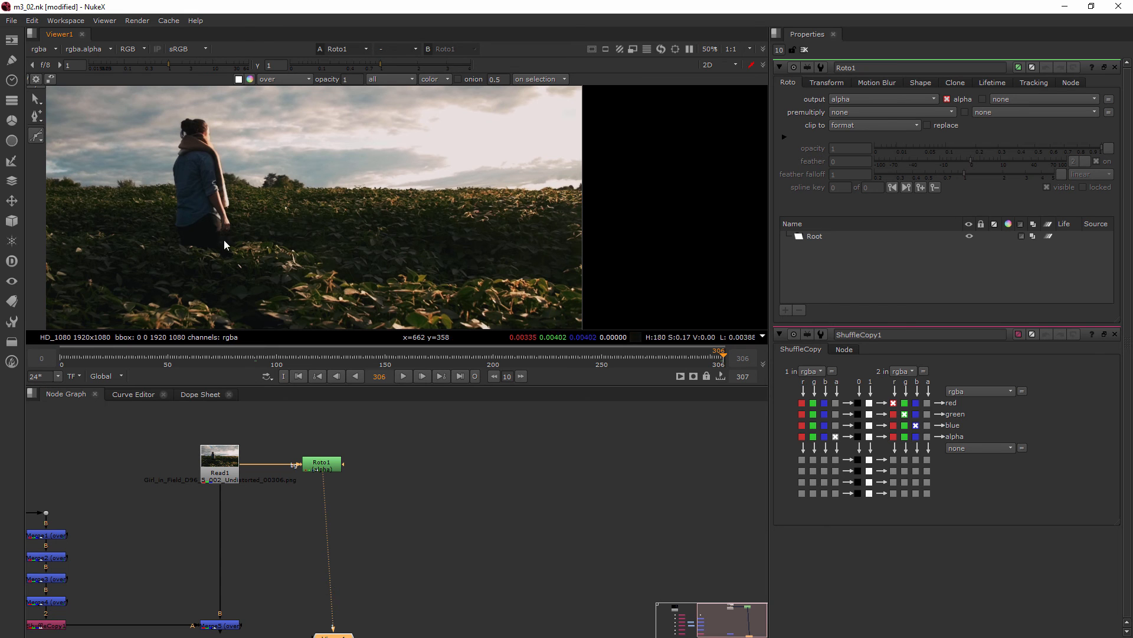
pyautogui.moveTo(585, 295)
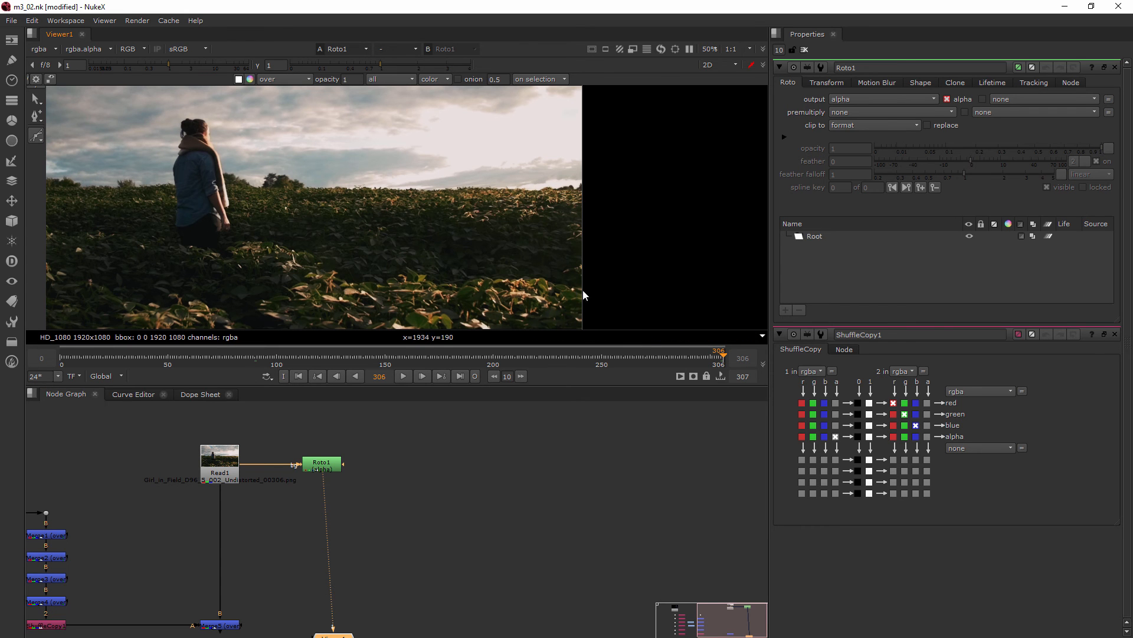
pyautogui.moveTo(470, 373)
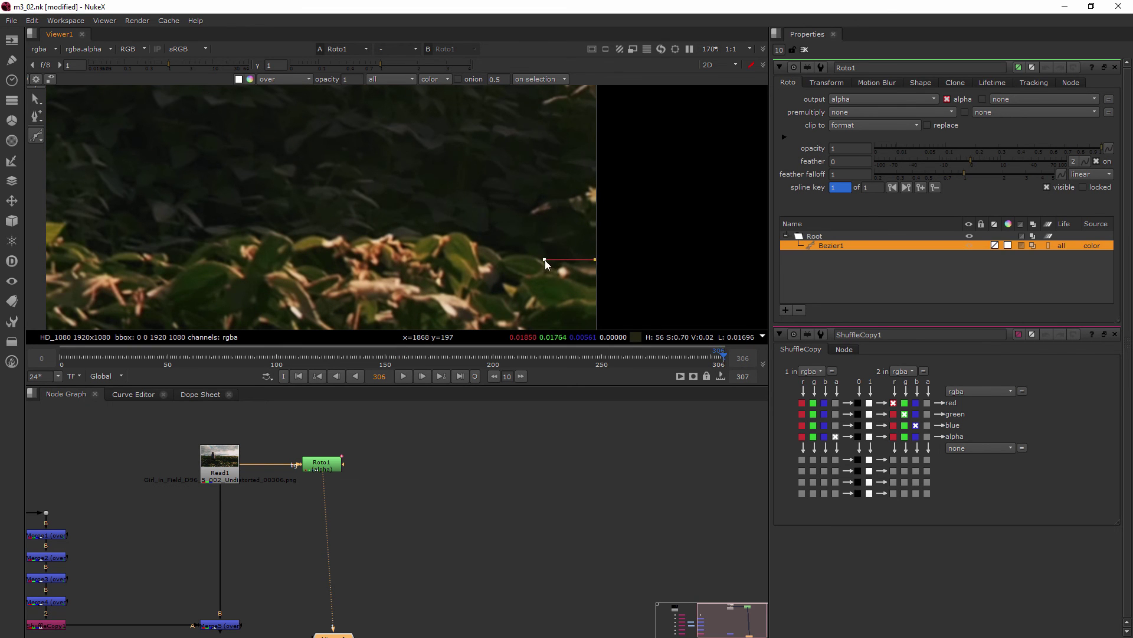
# Add curved Bezier points leftward along the leaf tops, ending at a leaf tip.
pyautogui.moveTo(545, 259); pyautogui.dragTo(503, 261)
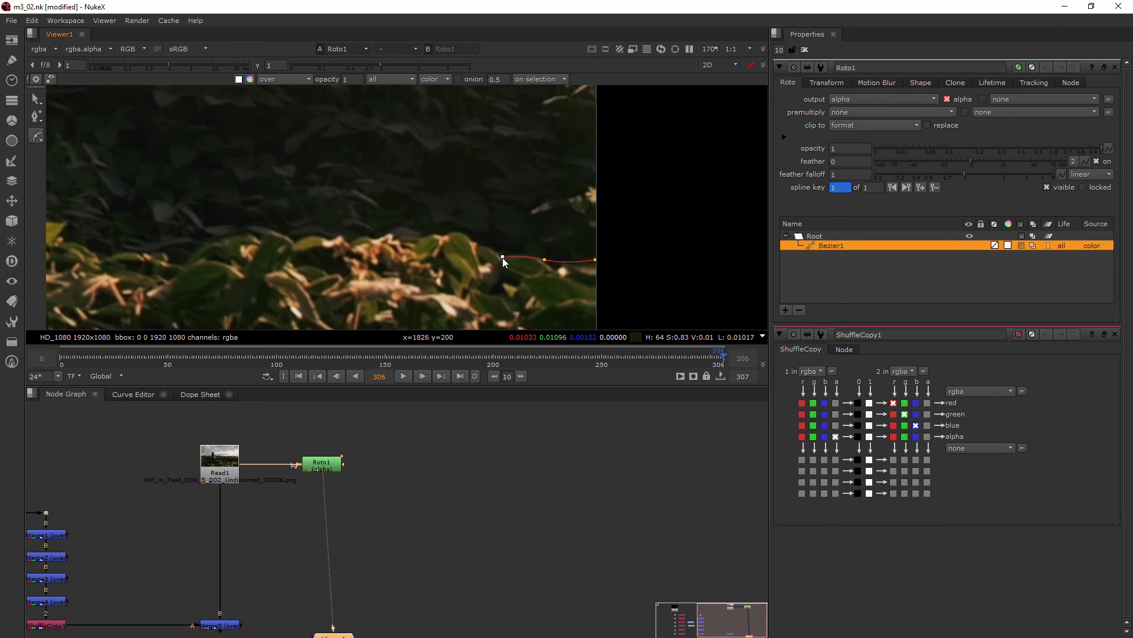
pyautogui.moveTo(503, 260); pyautogui.dragTo(505, 253)
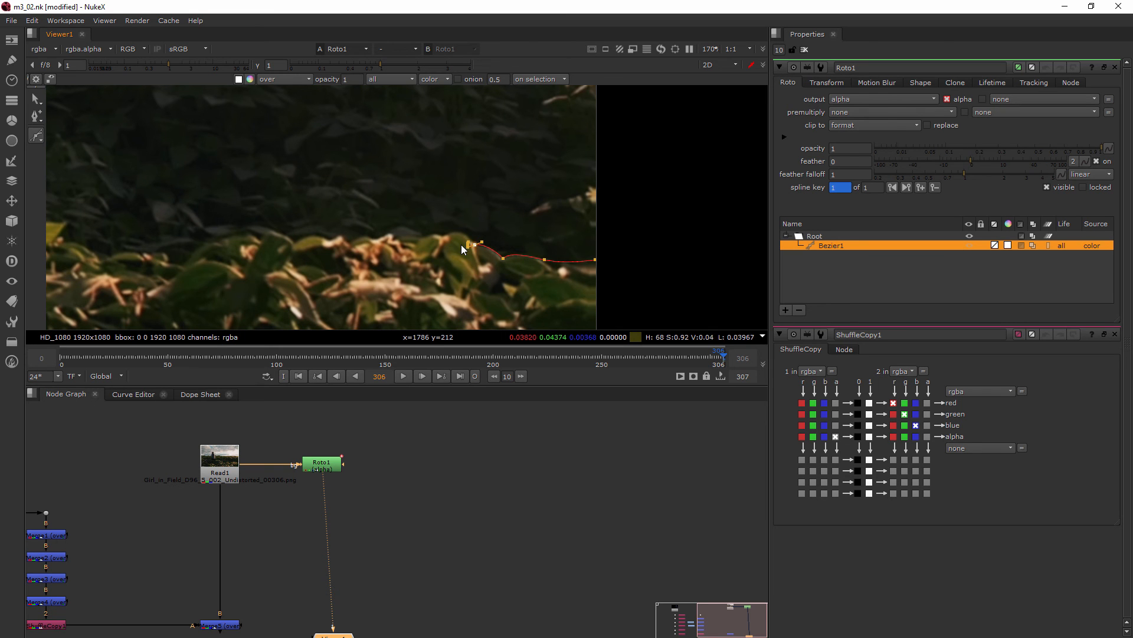
pyautogui.moveTo(469, 250)
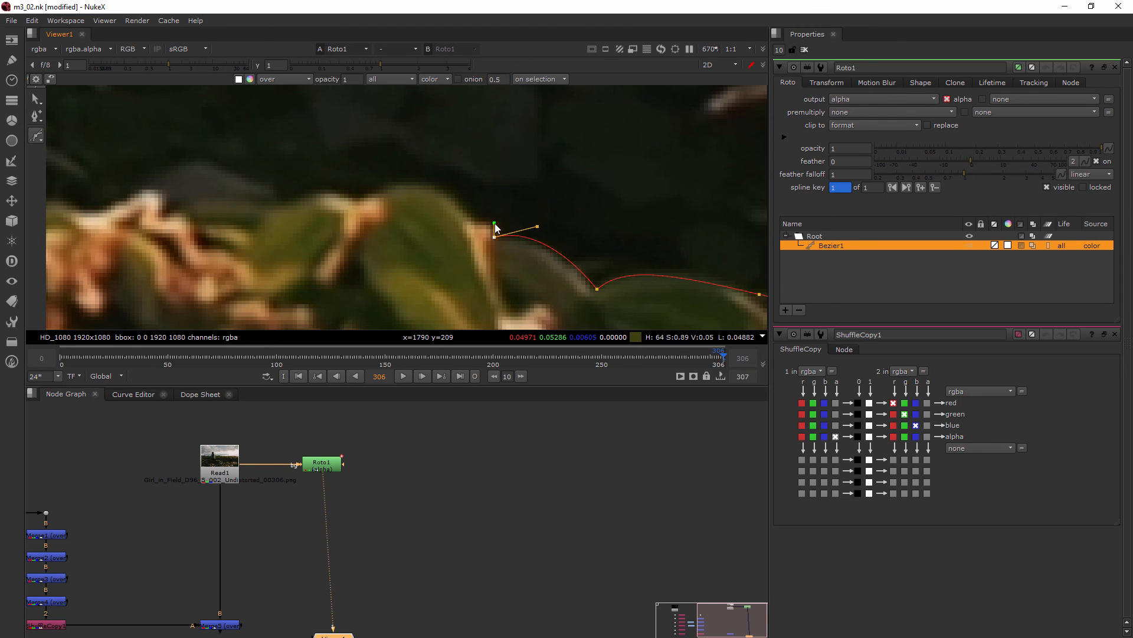
pyautogui.moveTo(495, 228); pyautogui.dragTo(469, 220)
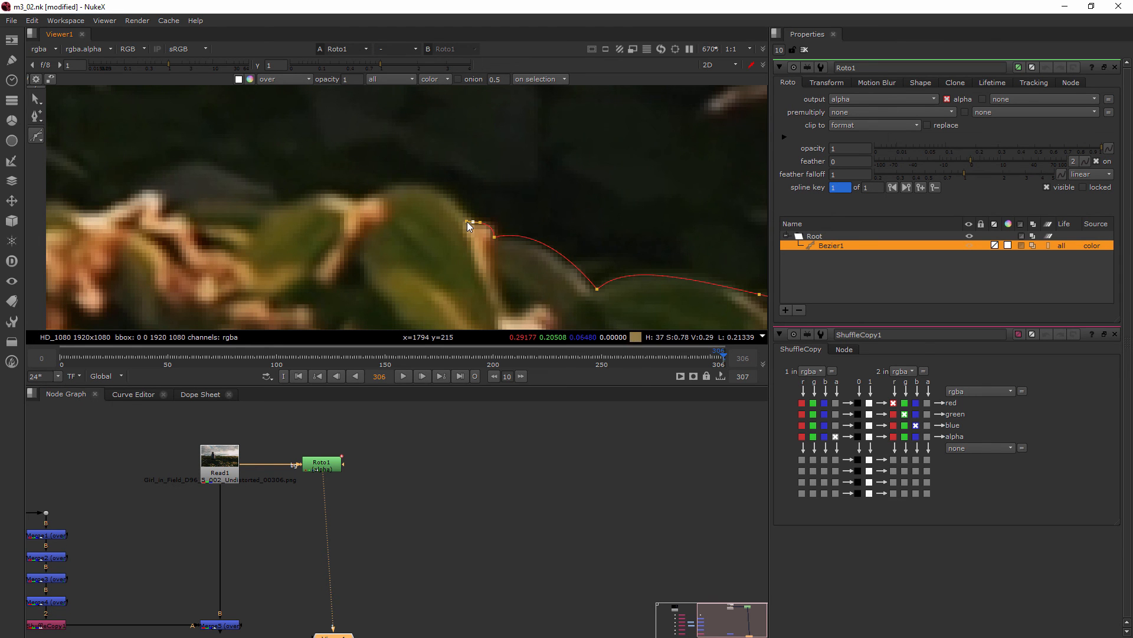
pyautogui.moveTo(473, 222); pyautogui.dragTo(362, 198)
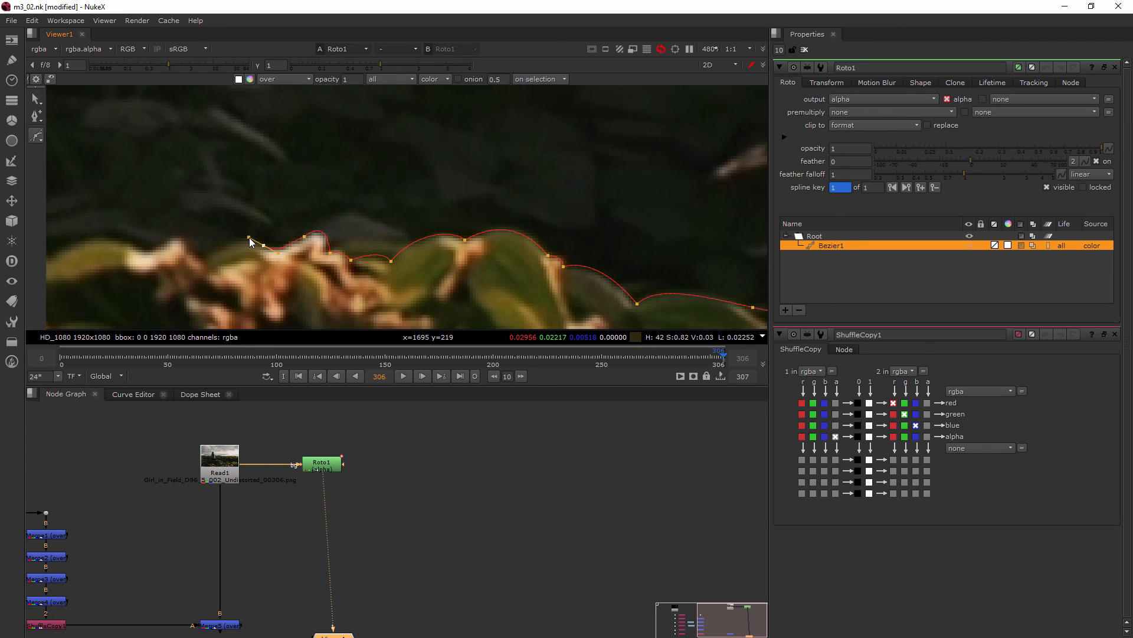
# Trace more Bezier points over the tall leaf and leftmost leaves, wrapping below the foliage.
pyautogui.moveTo(249, 242); pyautogui.dragTo(179, 280)
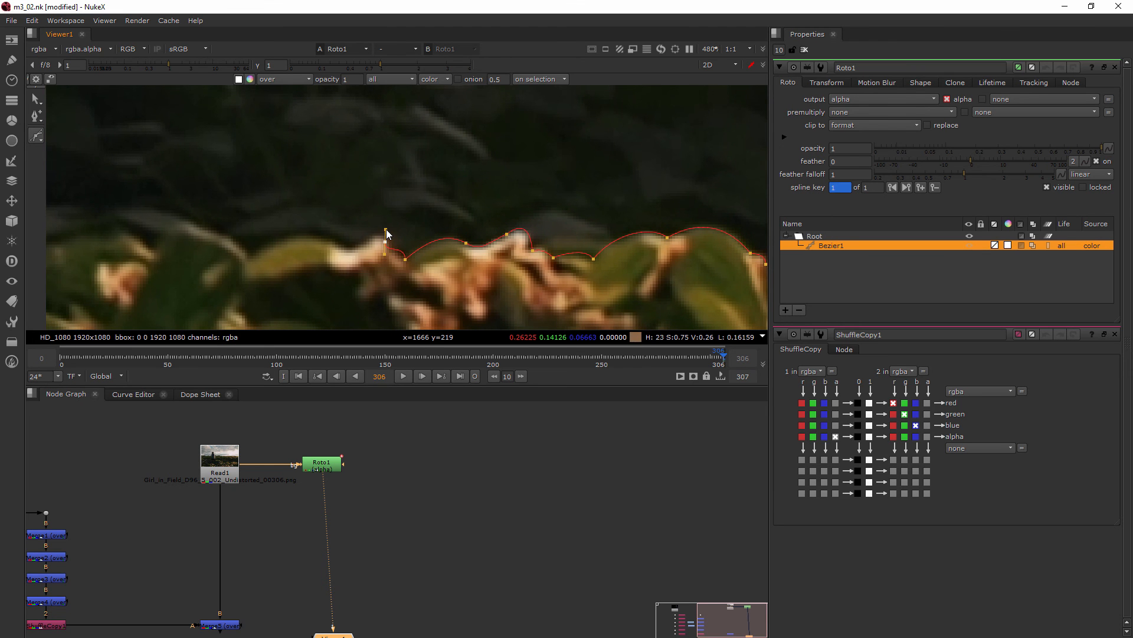
pyautogui.moveTo(386, 240); pyautogui.dragTo(353, 249)
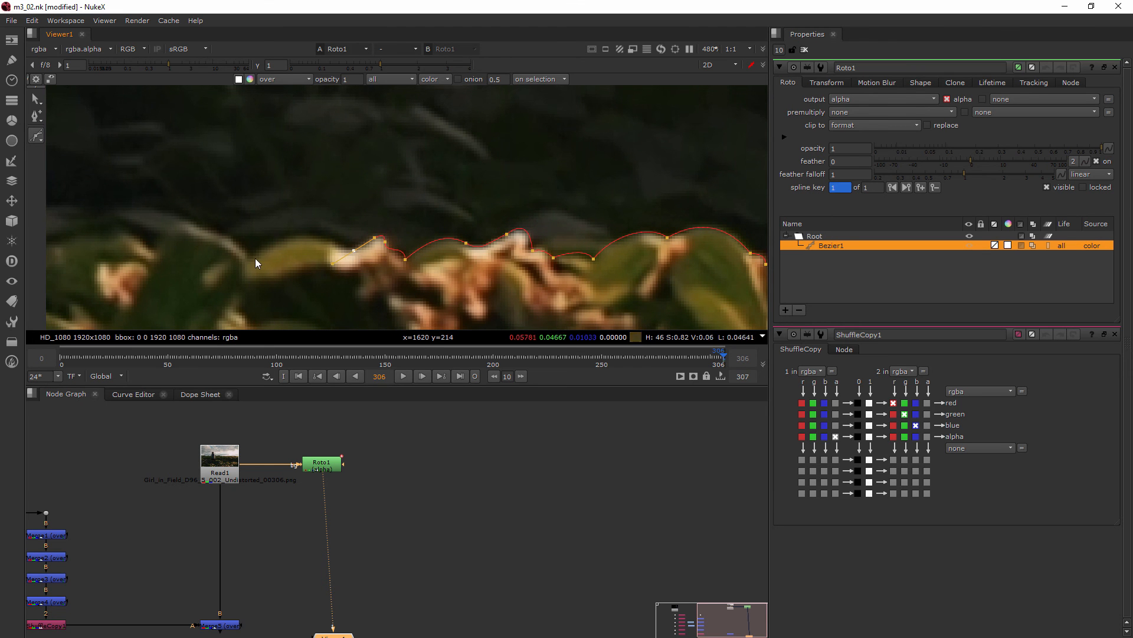
pyautogui.moveTo(354, 249); pyautogui.dragTo(188, 312)
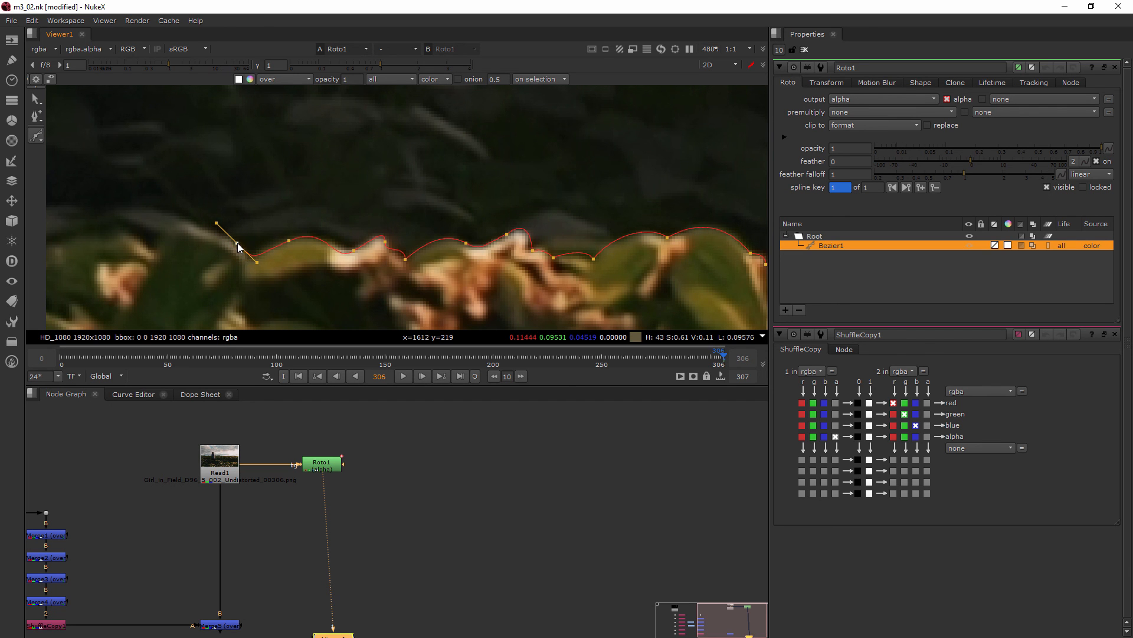
pyautogui.moveTo(236, 226); pyautogui.dragTo(246, 242)
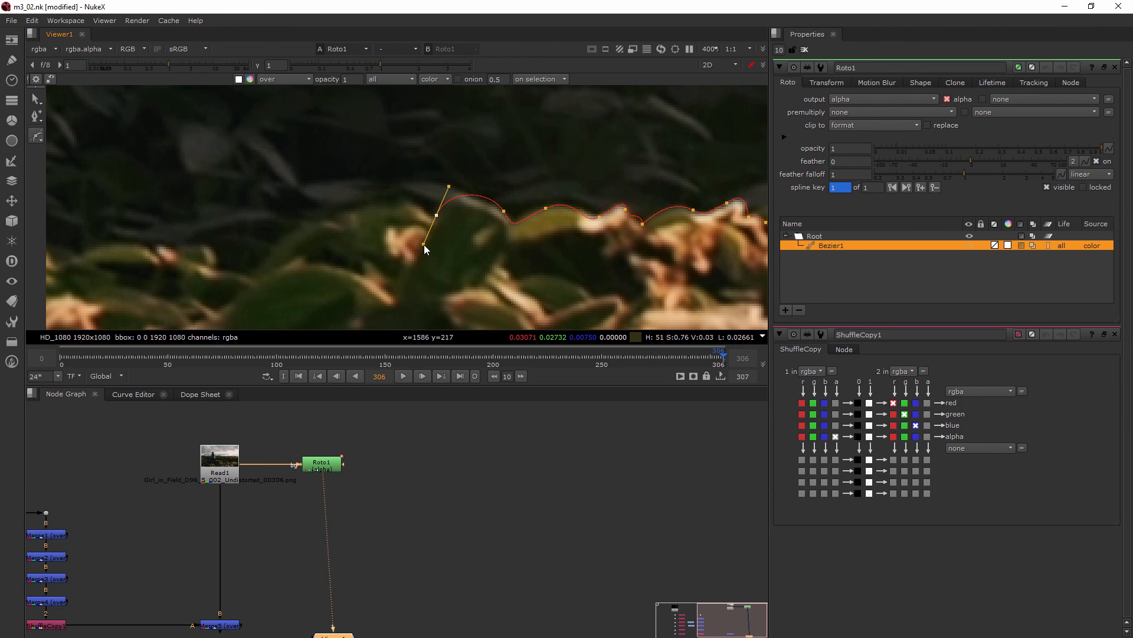
pyautogui.moveTo(448, 187); pyautogui.dragTo(387, 206)
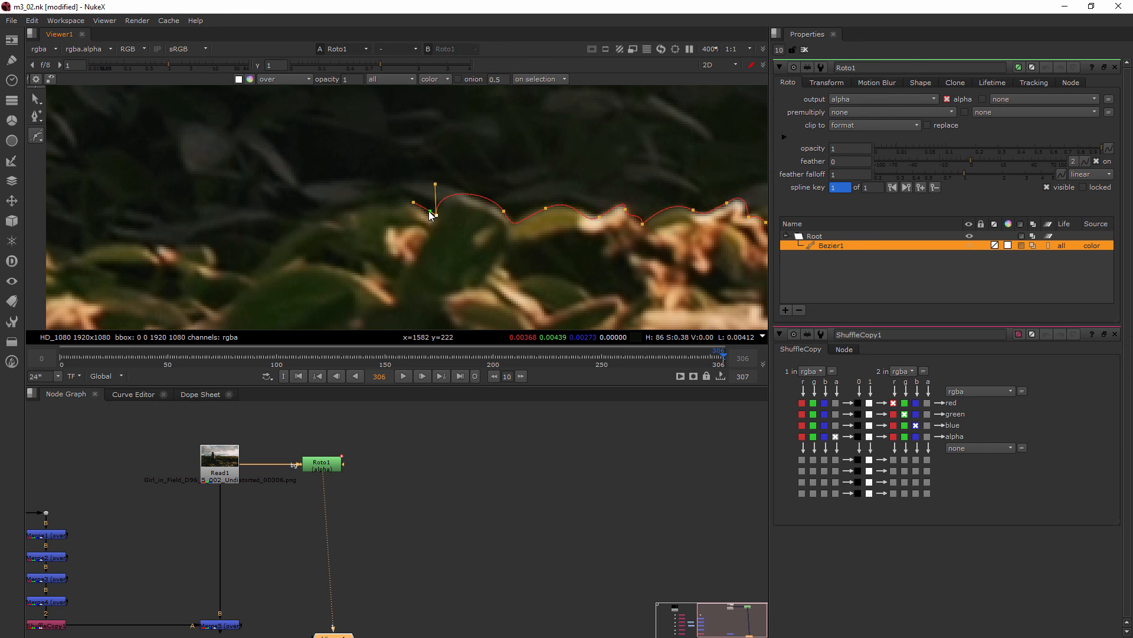
pyautogui.moveTo(434, 205); pyautogui.dragTo(444, 196)
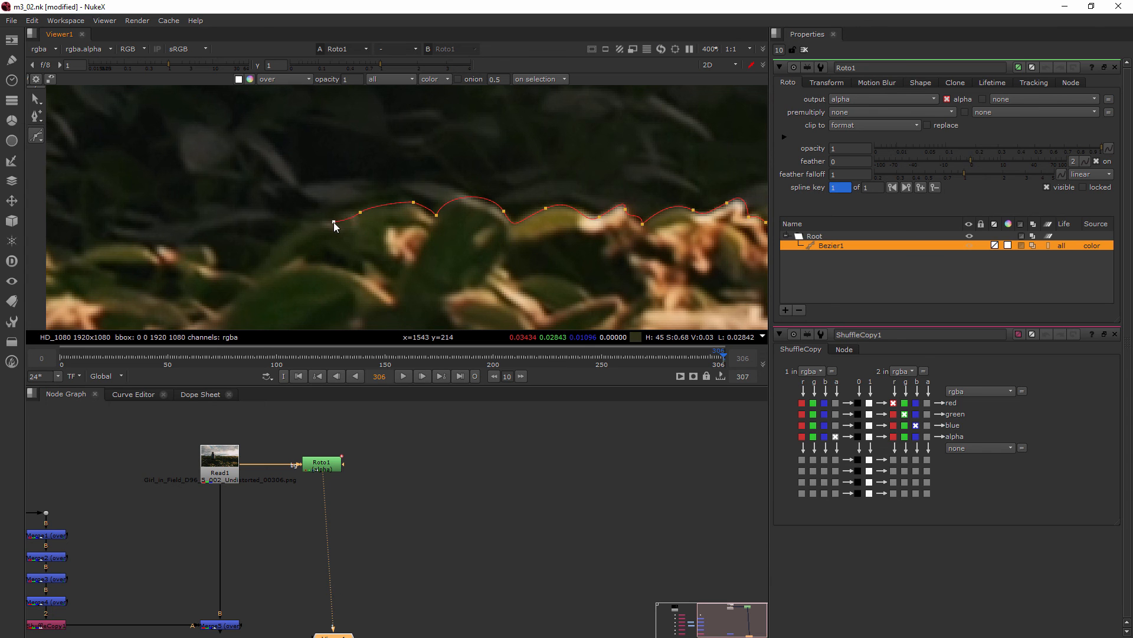
pyautogui.moveTo(334, 223); pyautogui.dragTo(232, 314)
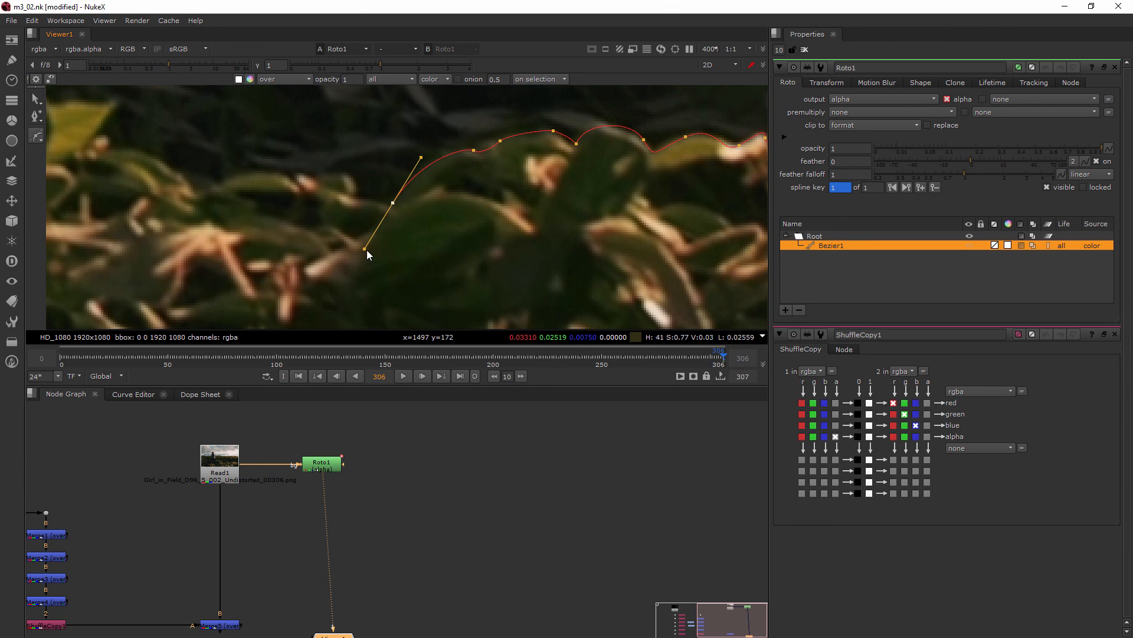
pyautogui.moveTo(368, 253); pyautogui.dragTo(354, 199)
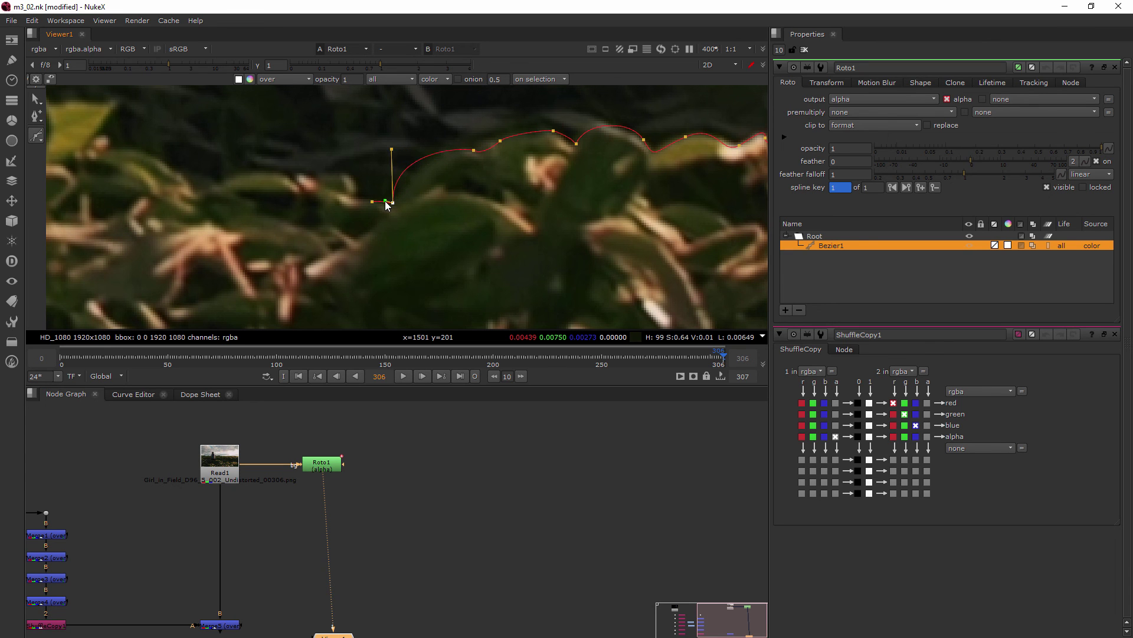
pyautogui.moveTo(391, 149); pyautogui.dragTo(419, 158)
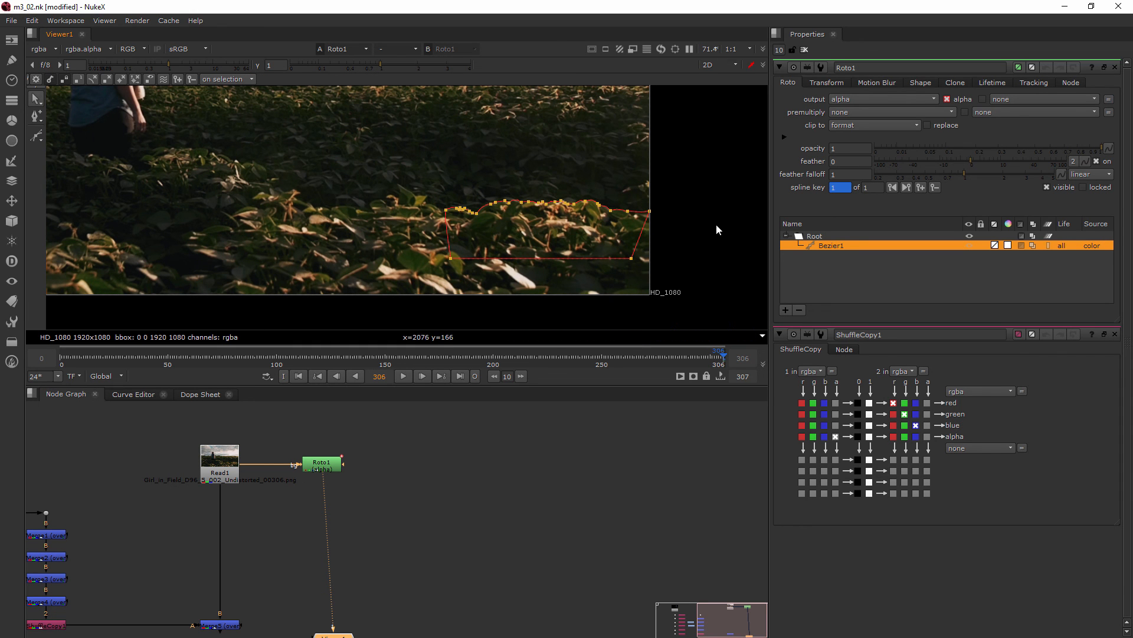
pyautogui.moveTo(430, 219)
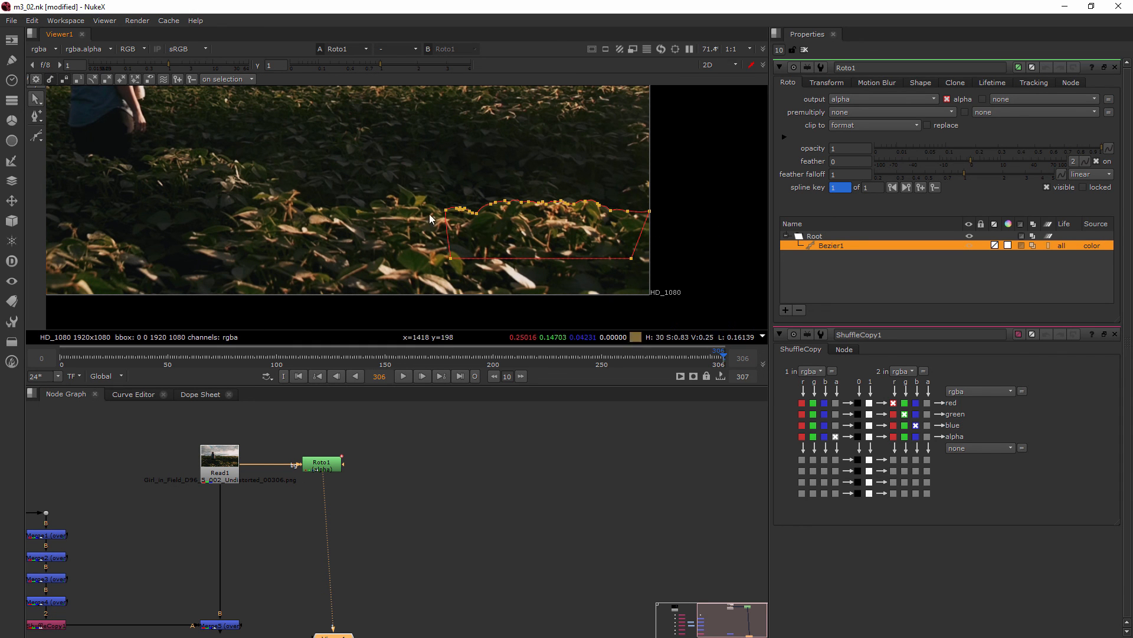
pyautogui.moveTo(558, 231)
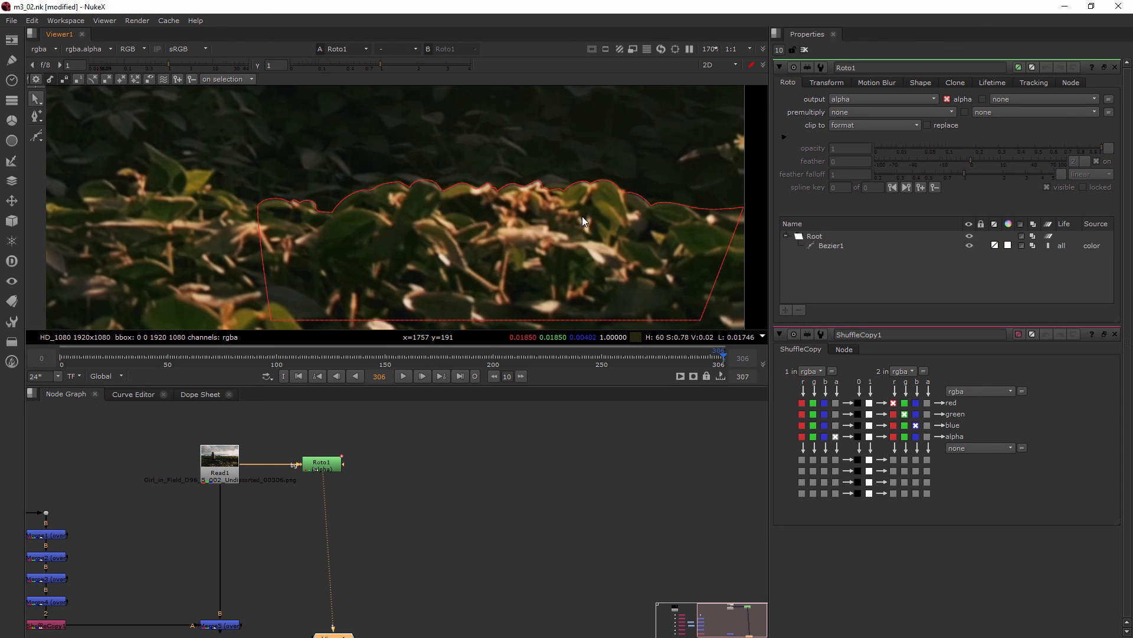
pyautogui.moveTo(218, 153)
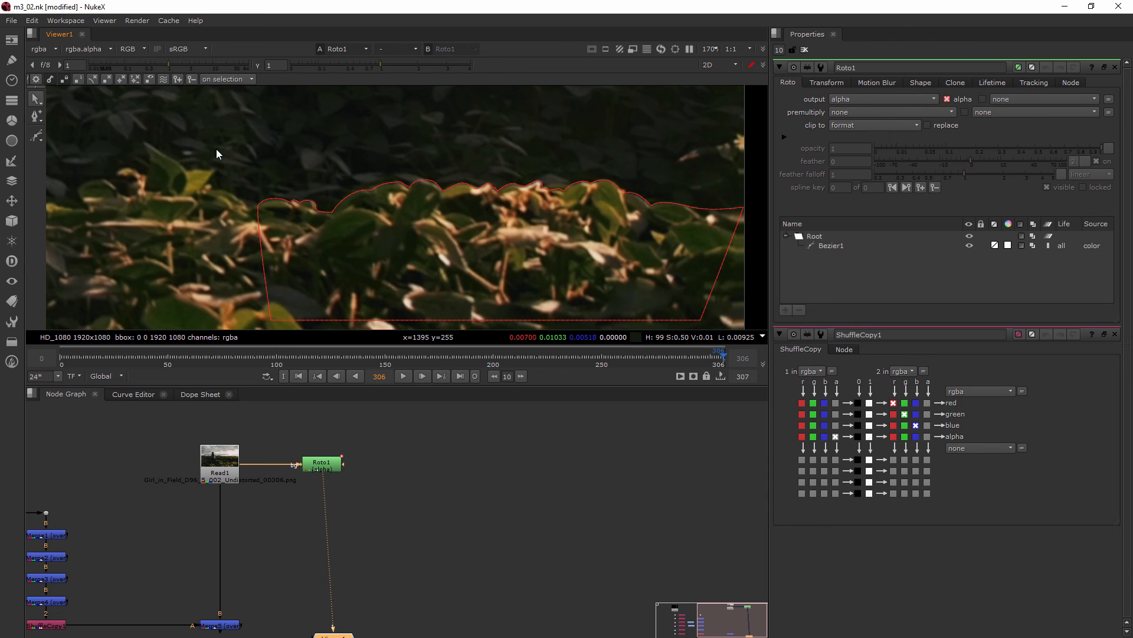
pyautogui.moveTo(227, 156)
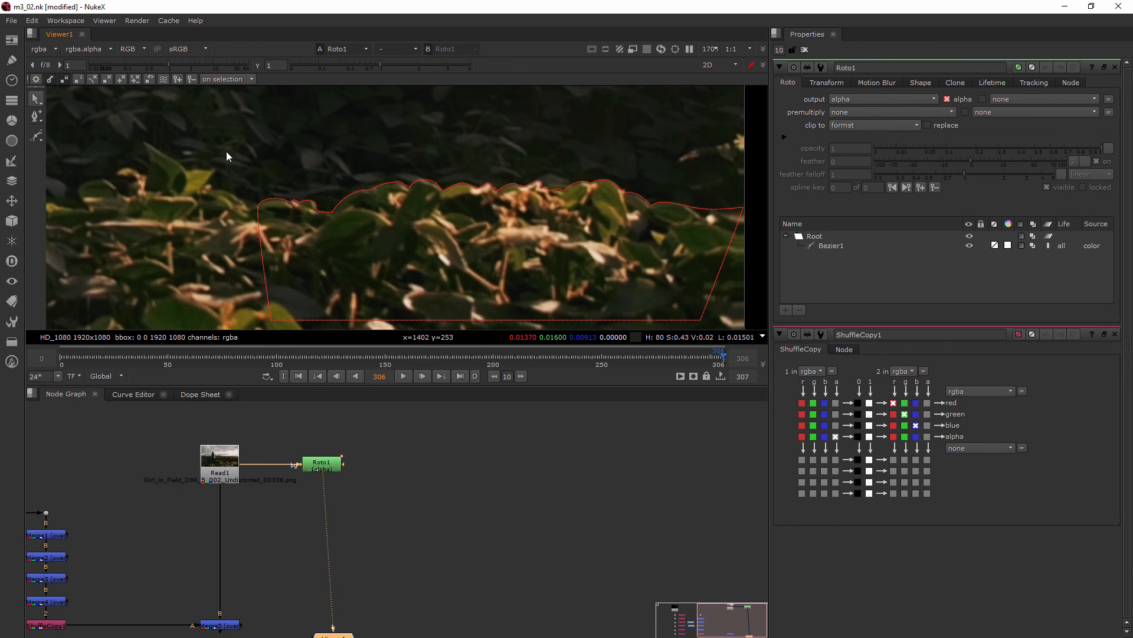
pyautogui.moveTo(362, 223)
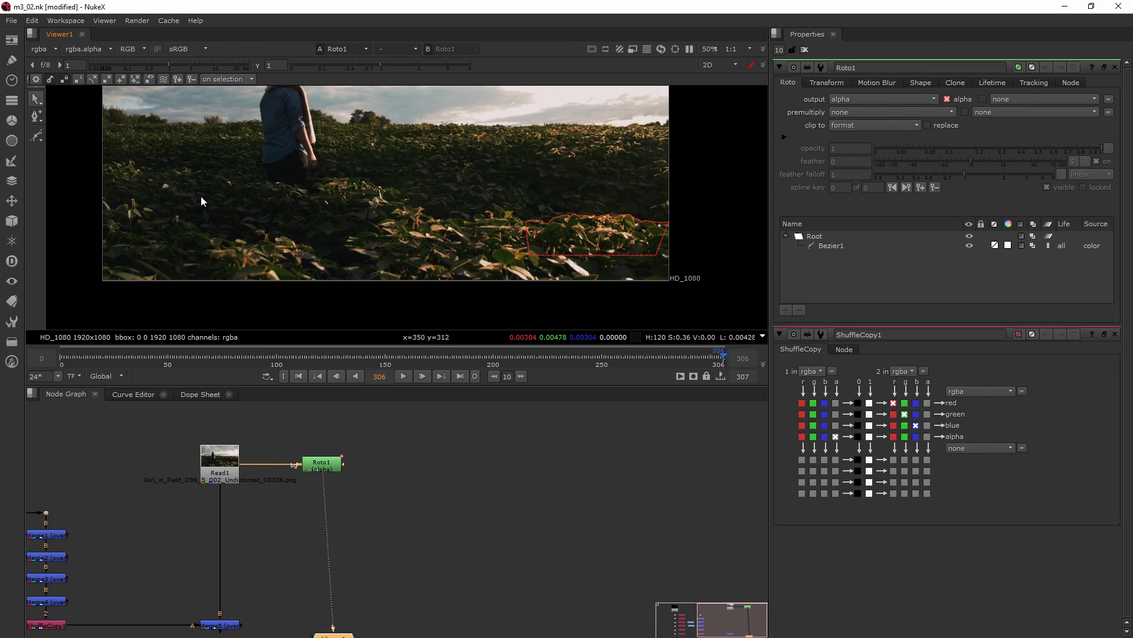
pyautogui.moveTo(311, 262)
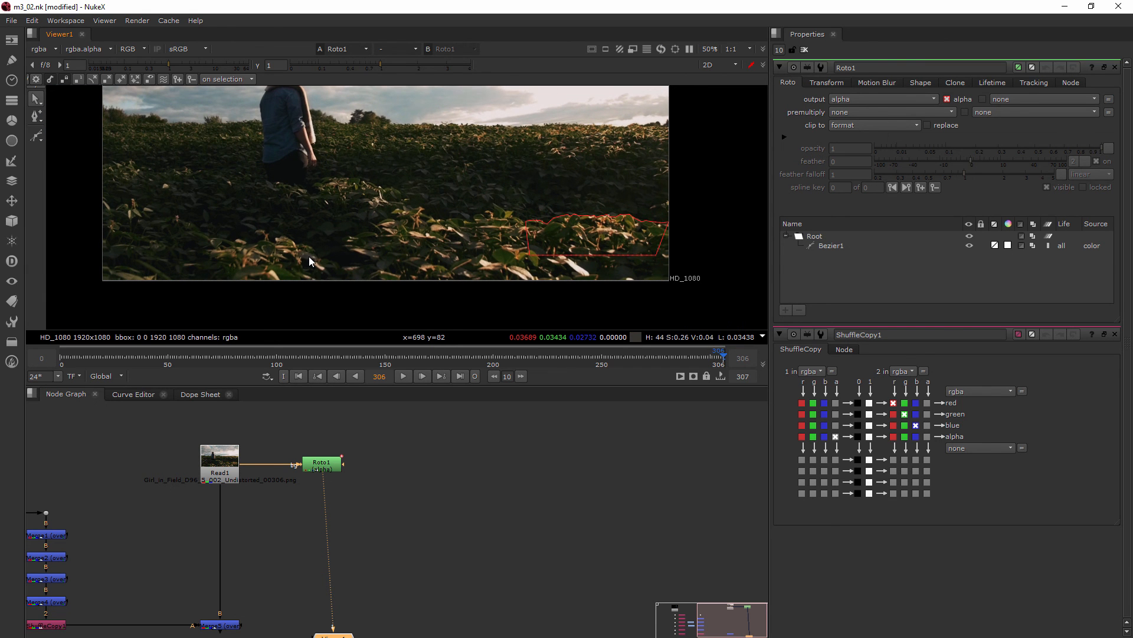
pyautogui.moveTo(517, 253)
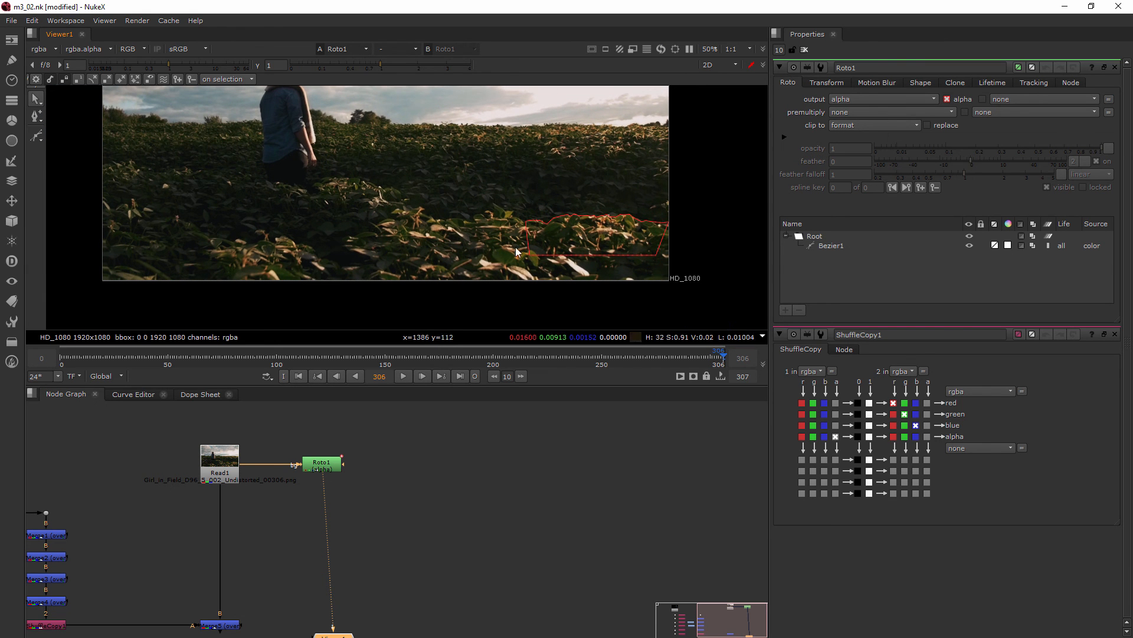
pyautogui.moveTo(270, 205)
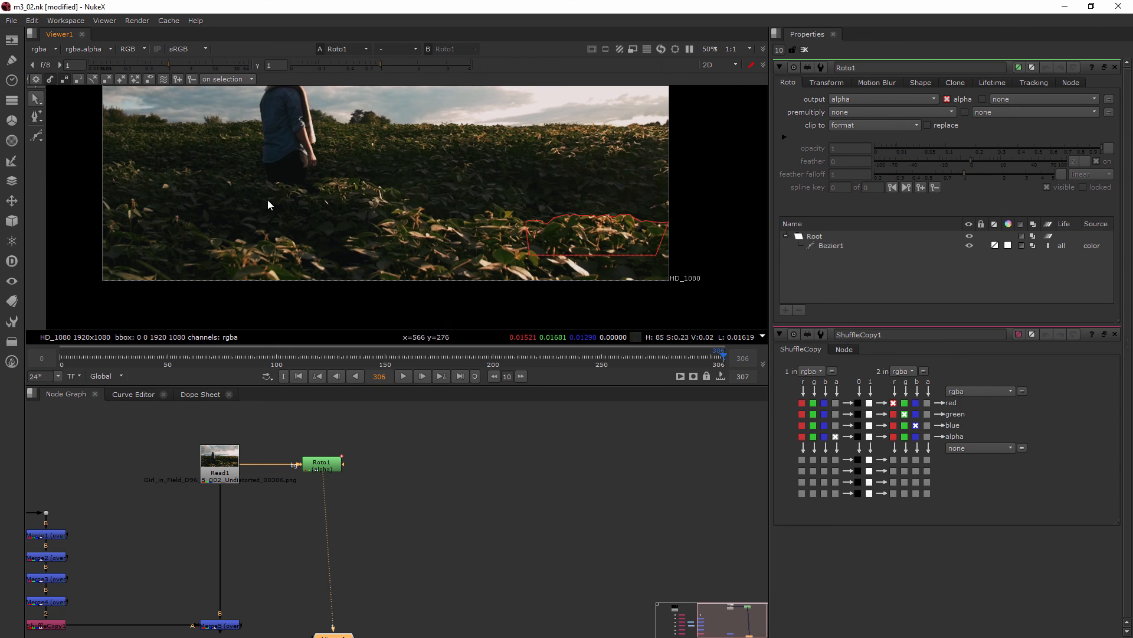
pyautogui.moveTo(685, 309)
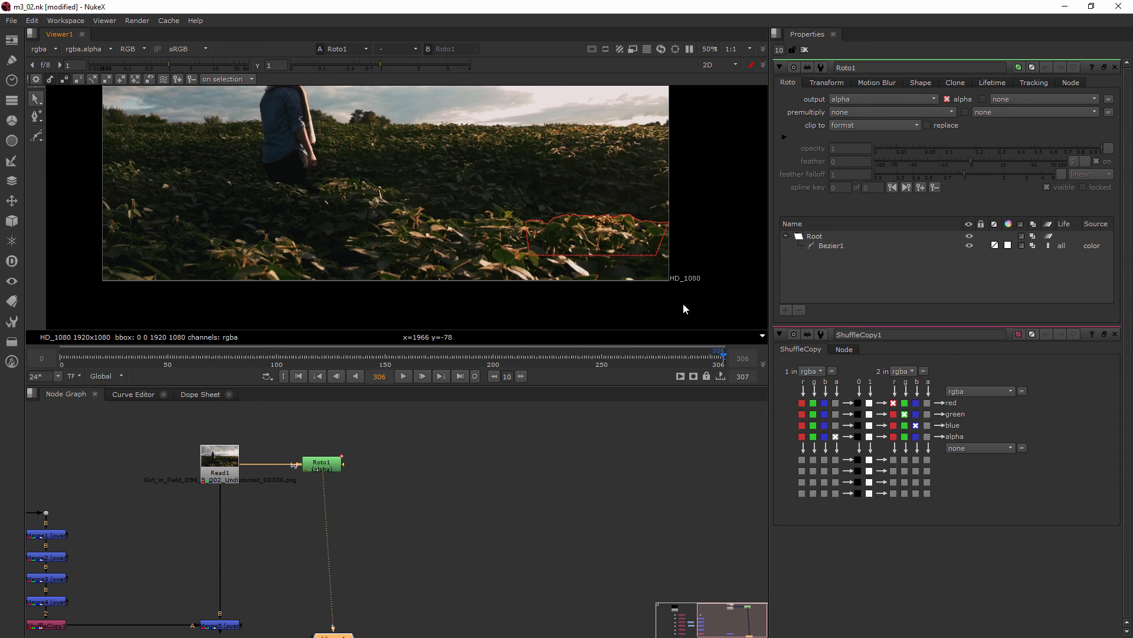
pyautogui.moveTo(670, 299)
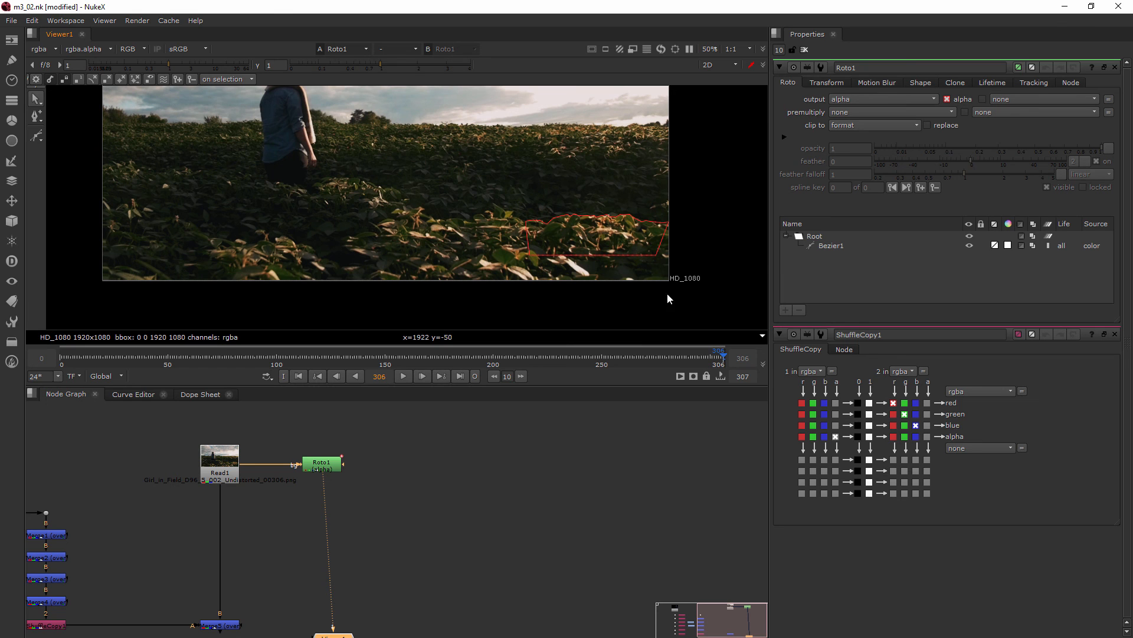
pyautogui.moveTo(563, 266)
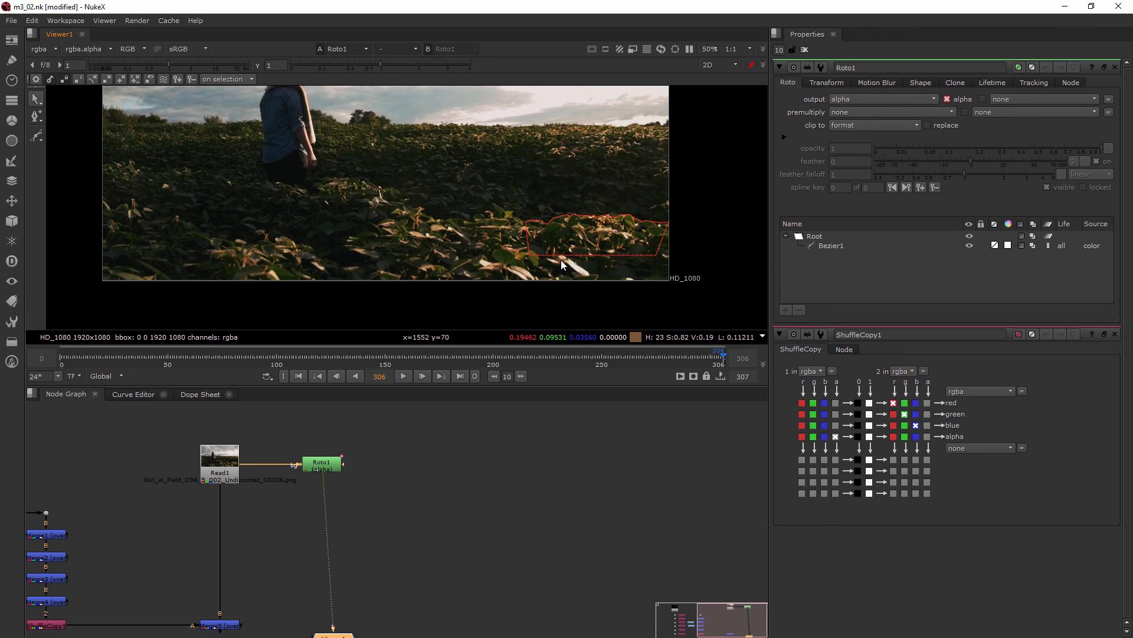
pyautogui.moveTo(246, 327)
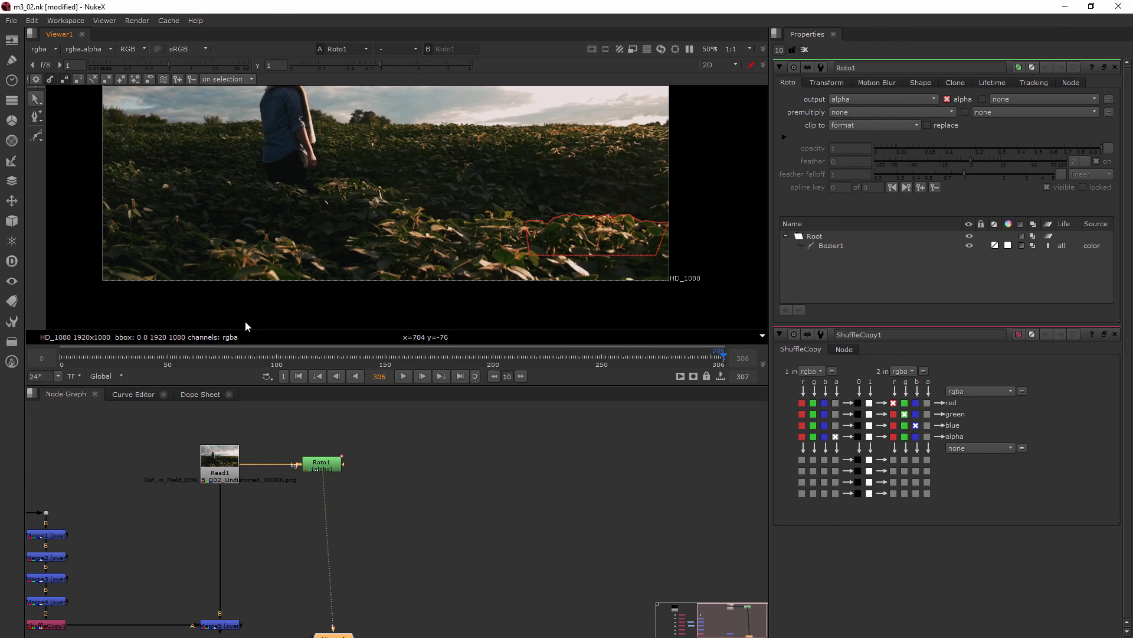